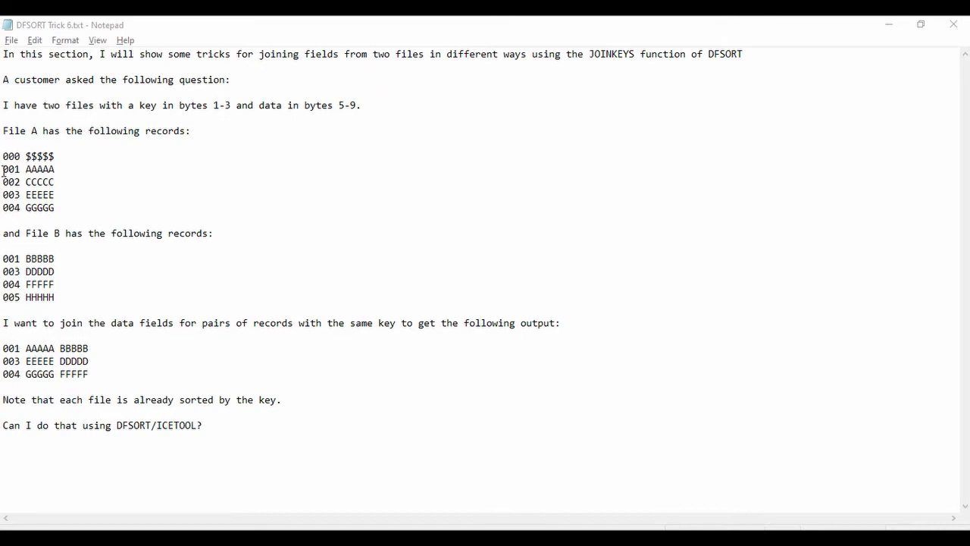
# Highlight the 001 keys and record data in File A, File B and the expected output
pyautogui.doubleClick(11, 169)
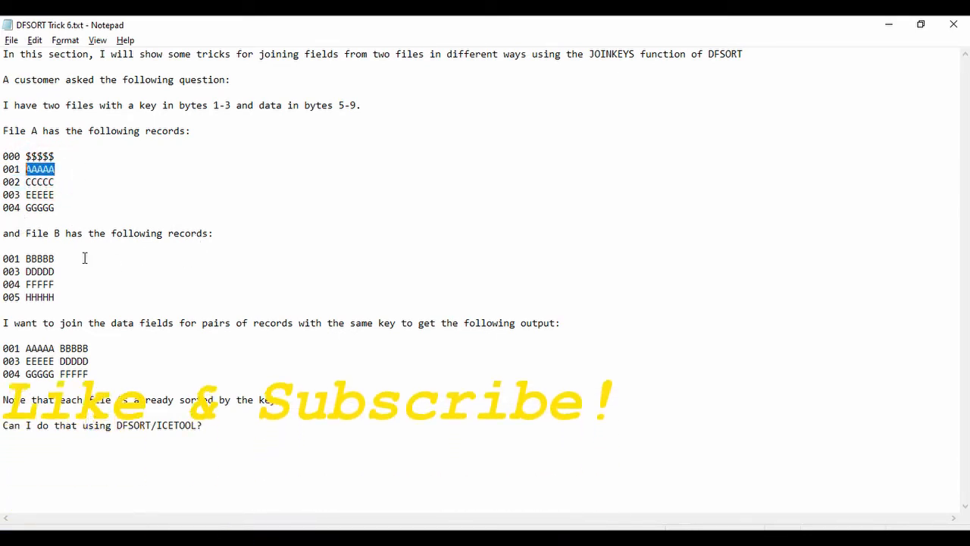
pyautogui.click(16, 257)
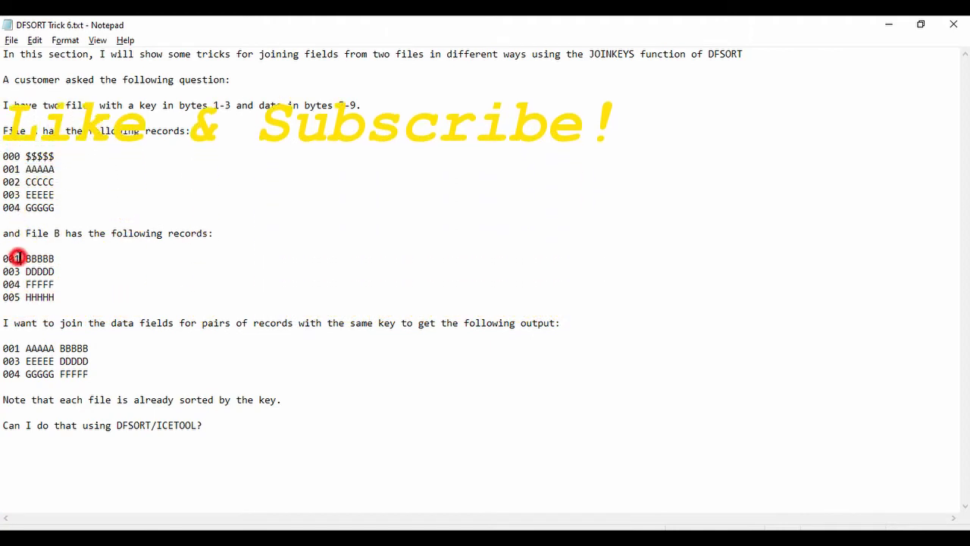
pyautogui.doubleClick(12, 258)
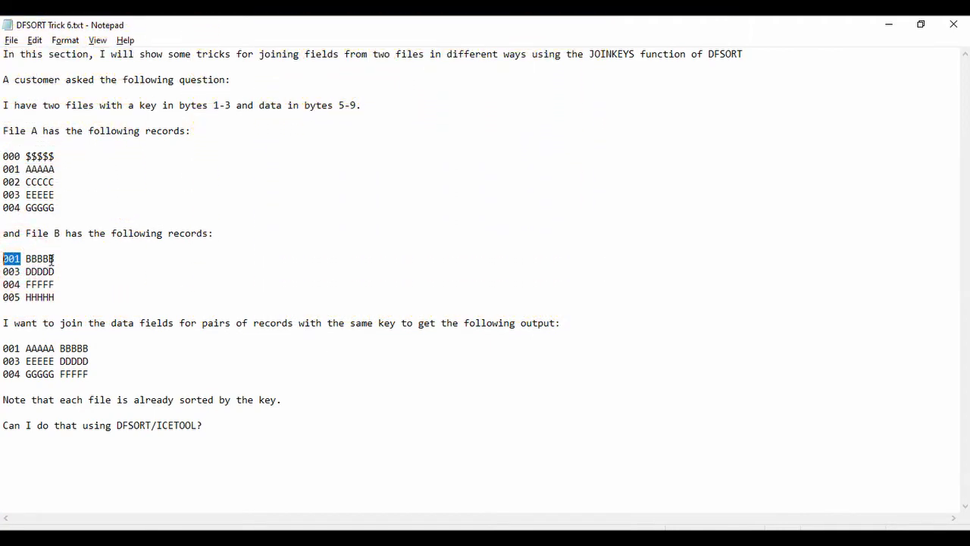
pyautogui.doubleClick(38, 258)
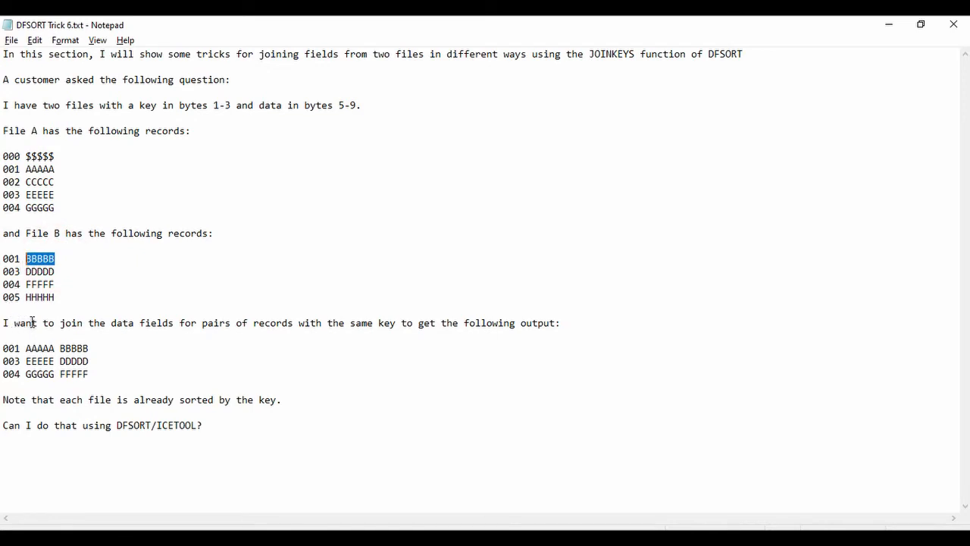
pyautogui.moveTo(295, 323)
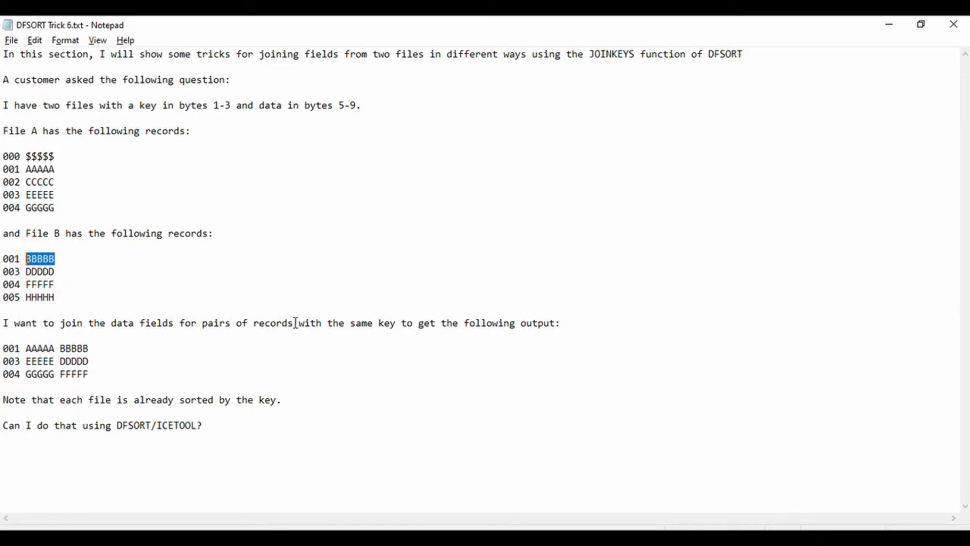
pyautogui.moveTo(529, 330)
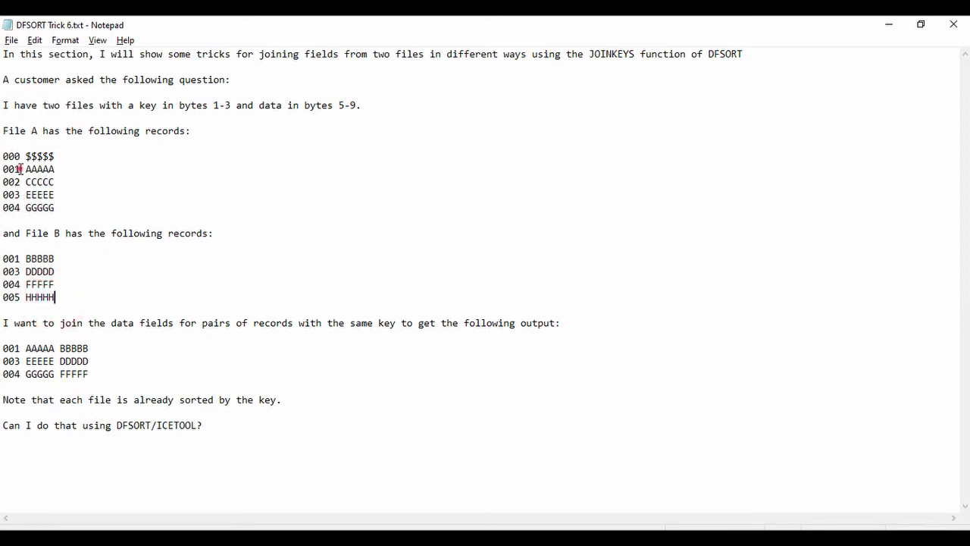
pyautogui.doubleClick(12, 169)
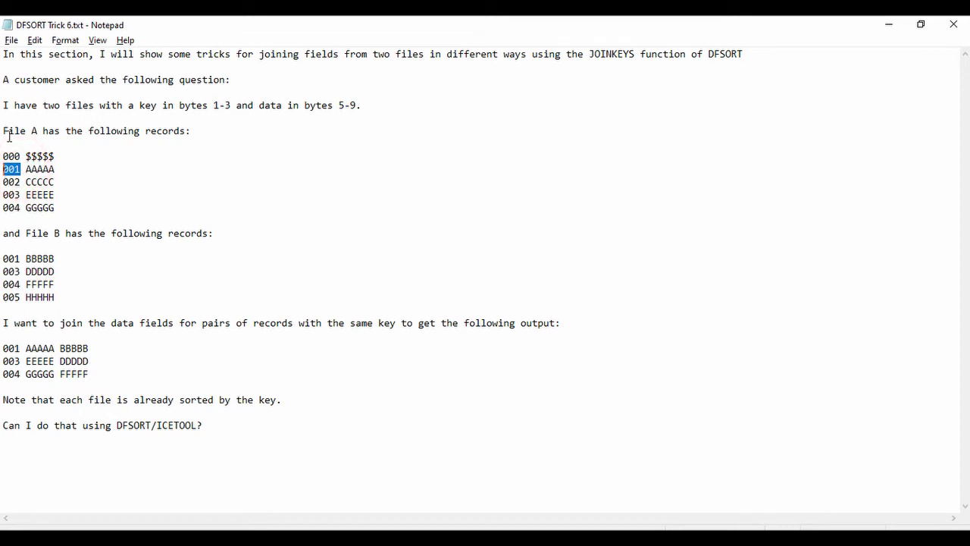
pyautogui.moveTo(33, 285)
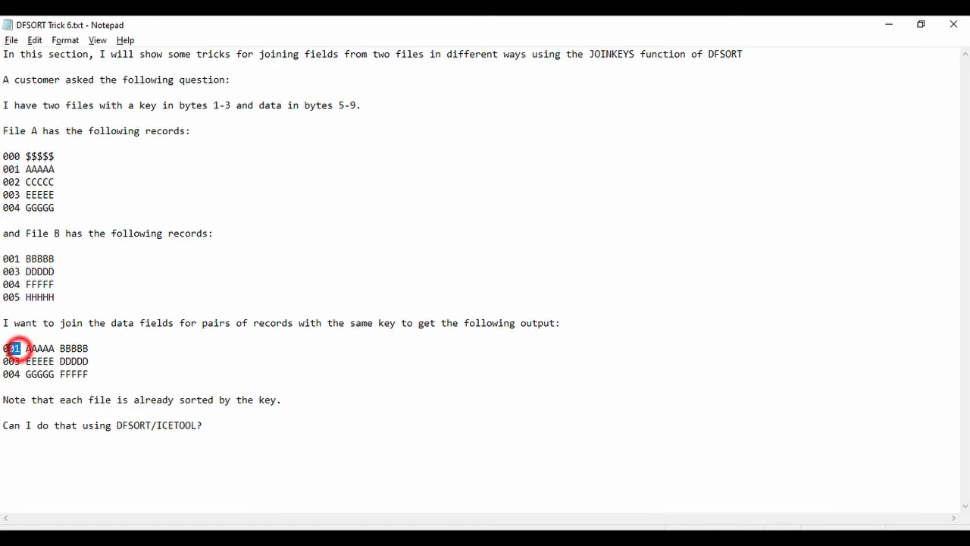
pyautogui.doubleClick(12, 347)
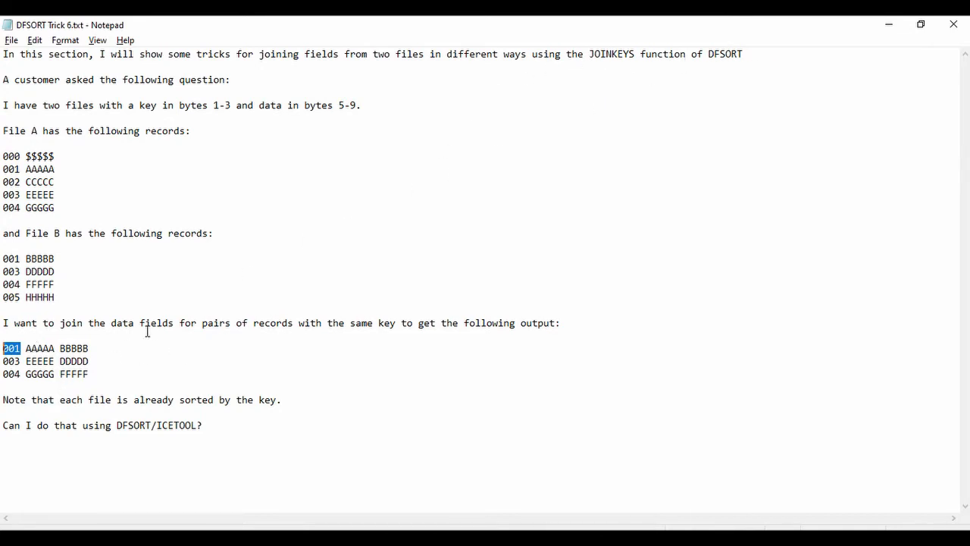
pyautogui.moveTo(56, 419)
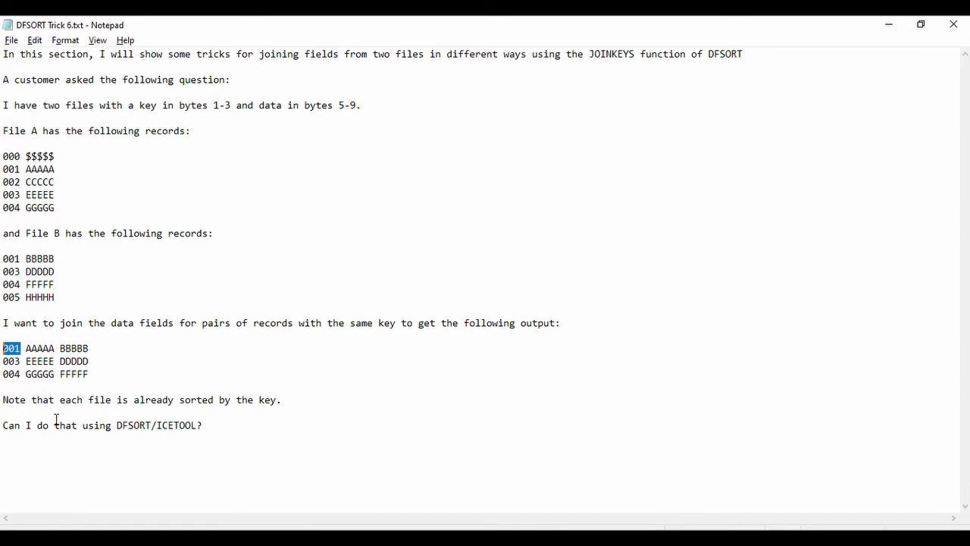
pyautogui.moveTo(26, 426)
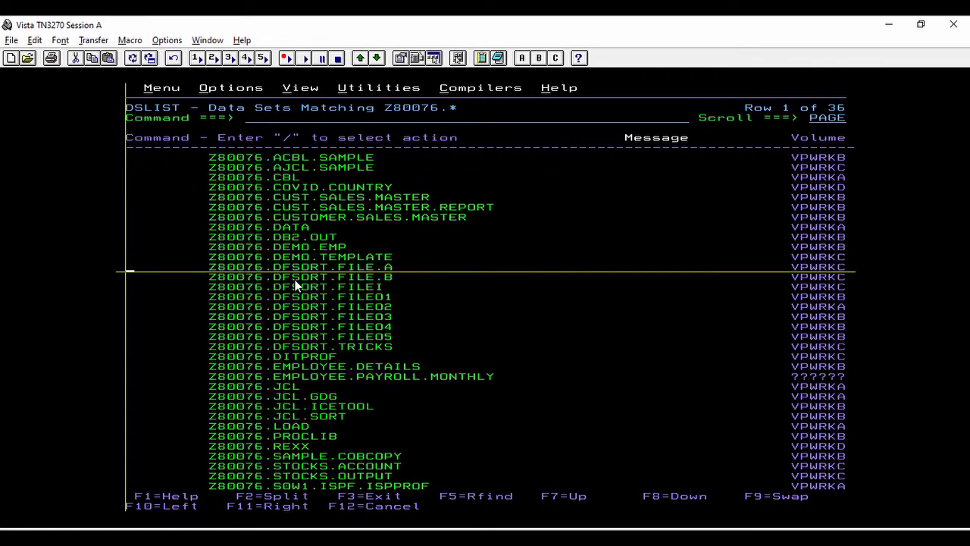
# Edit DFSORT.FILE.A, return to the data set list, then edit DFSORT.FILE.B
pyautogui.write('e')
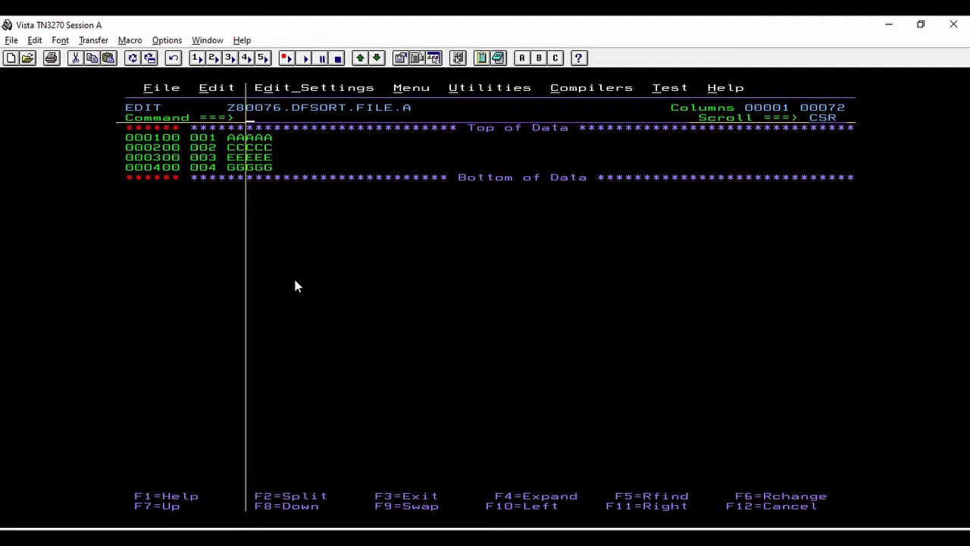
pyautogui.press('F3')
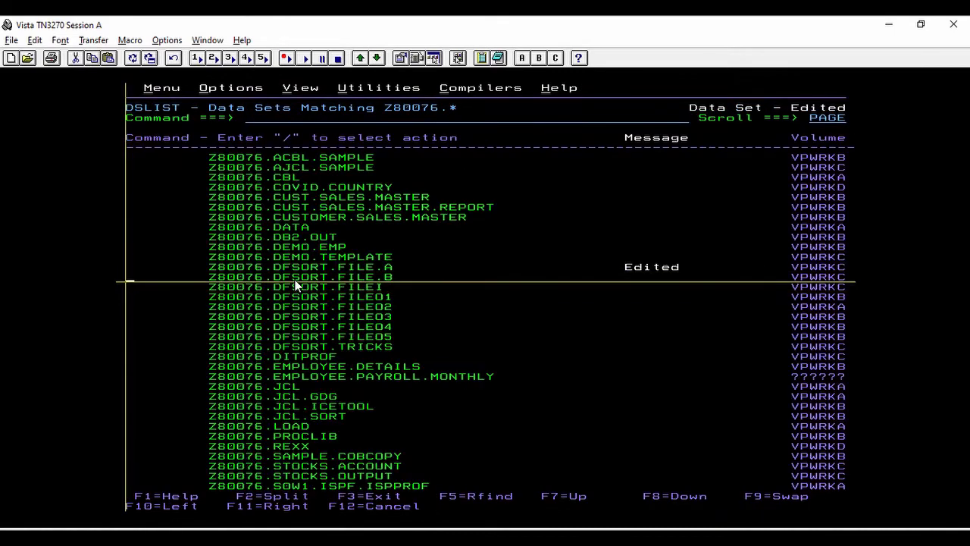
pyautogui.write('e')
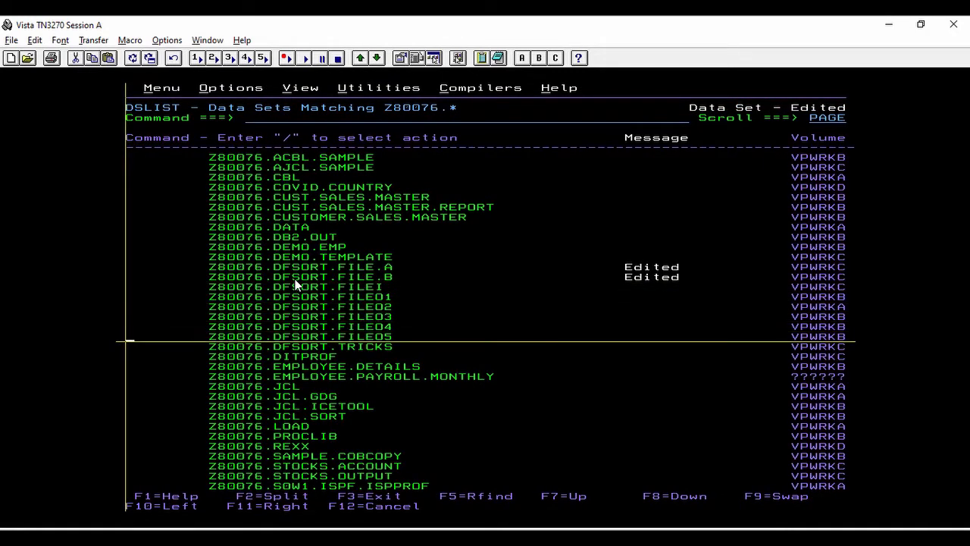
# Open member TRICK6 and run jcmacro TRICK6 to generate its job card
pyautogui.doubleClick(302, 347)
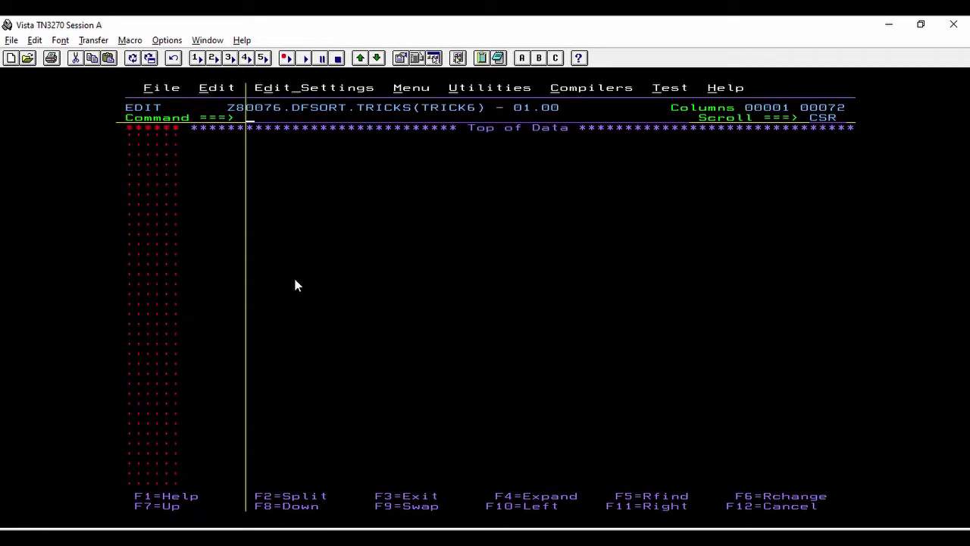
pyautogui.write('jcmacro')
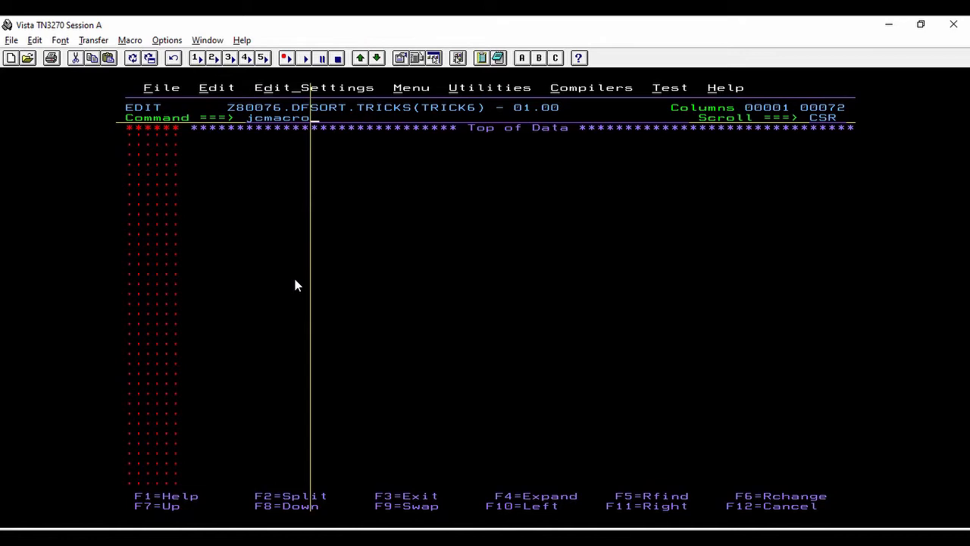
pyautogui.write('TRICK^')
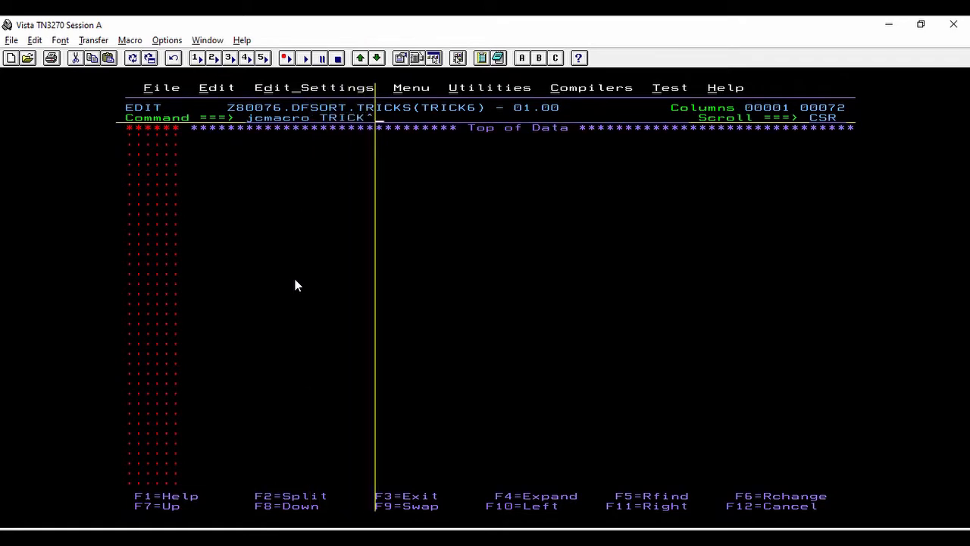
pyautogui.press('Enter')
pyautogui.write('//jk1')
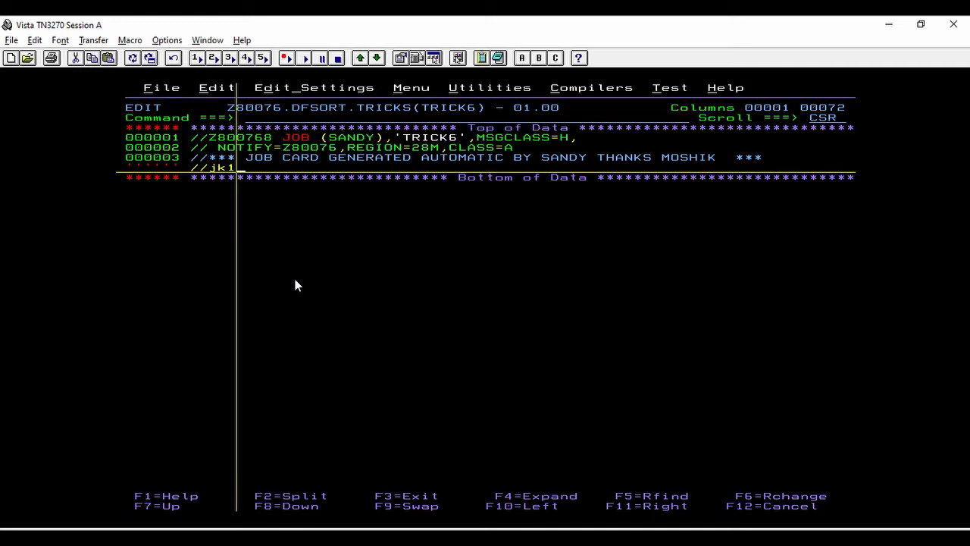
# Add //JK1 EXEC PGM=SORT, //SYSOUT DD SYSOUT=* and //FILEA DD DSN=Z80076.DFSORT.FILE.A,DISP=SHR
pyautogui.write('exe')
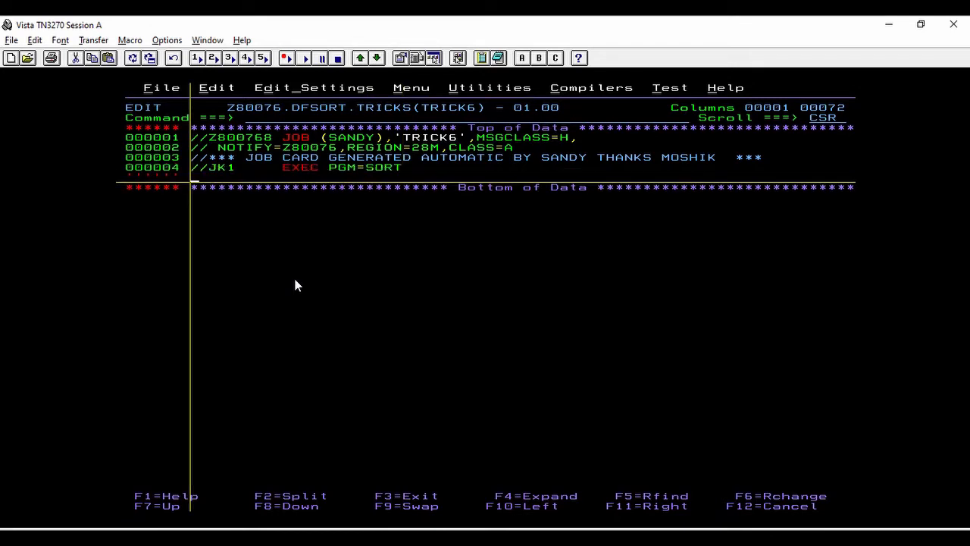
pyautogui.write('//sysout  dd')
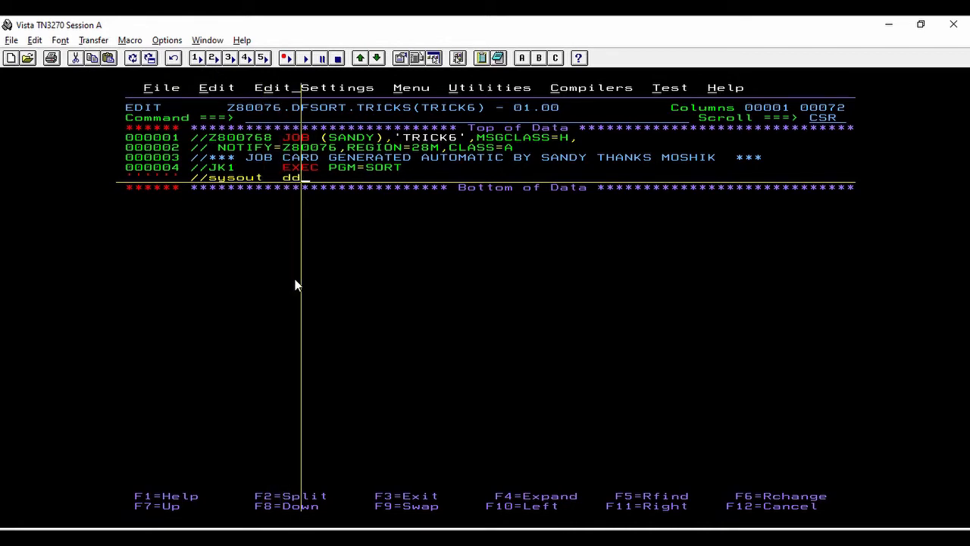
pyautogui.write('sy')
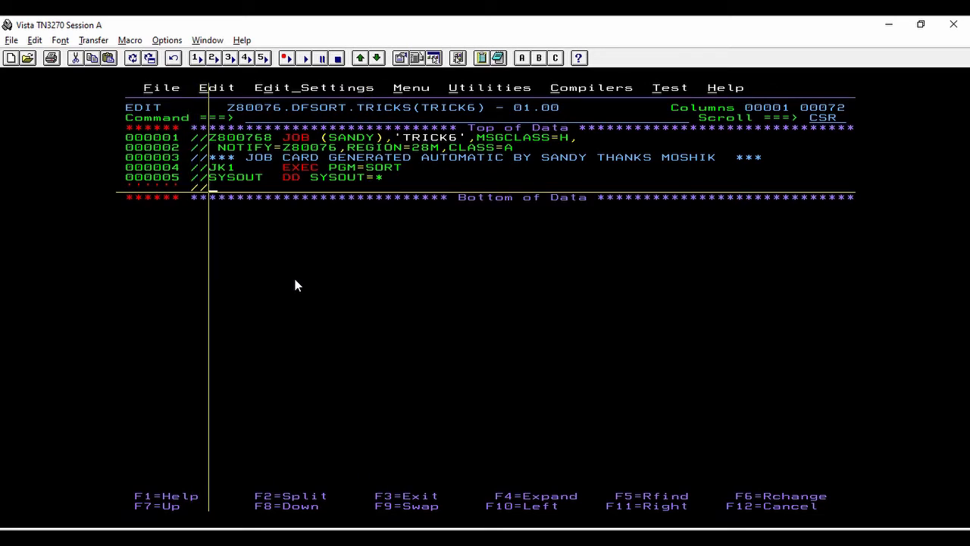
pyautogui.write('//filea')
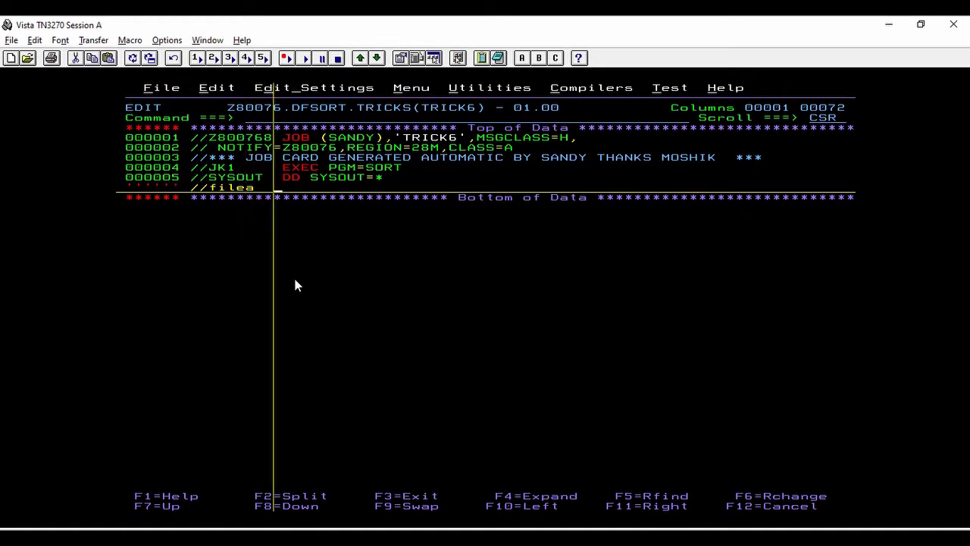
pyautogui.write('dd')
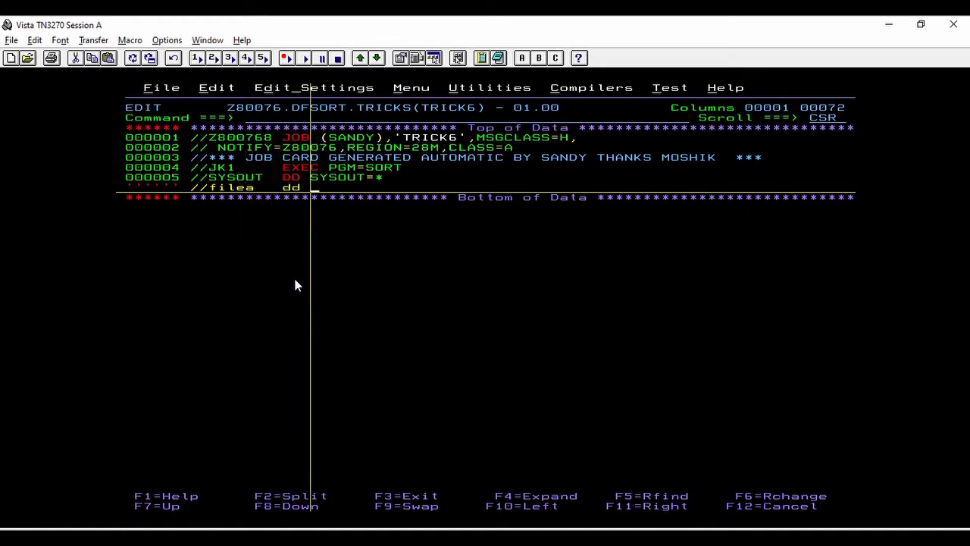
pyautogui.write('dsn=')
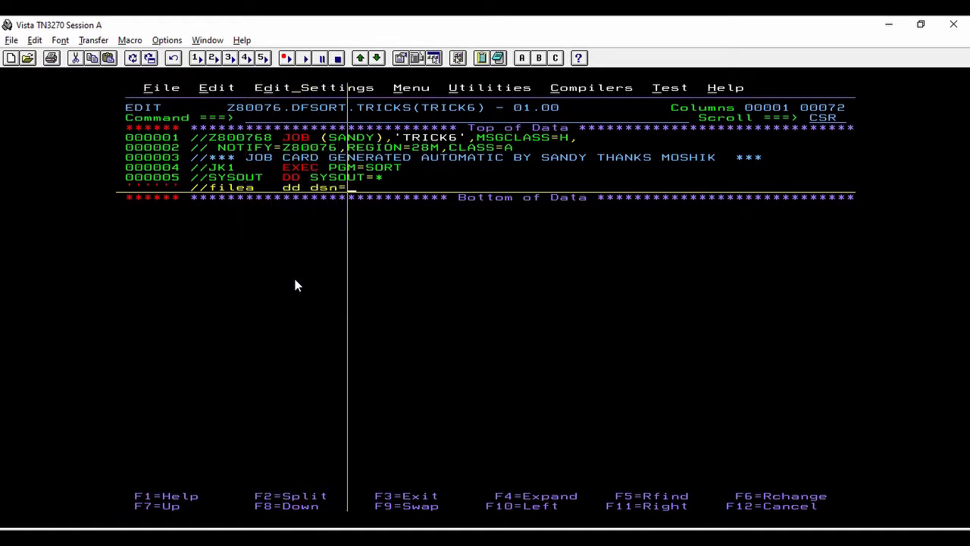
pyautogui.write('z8007')
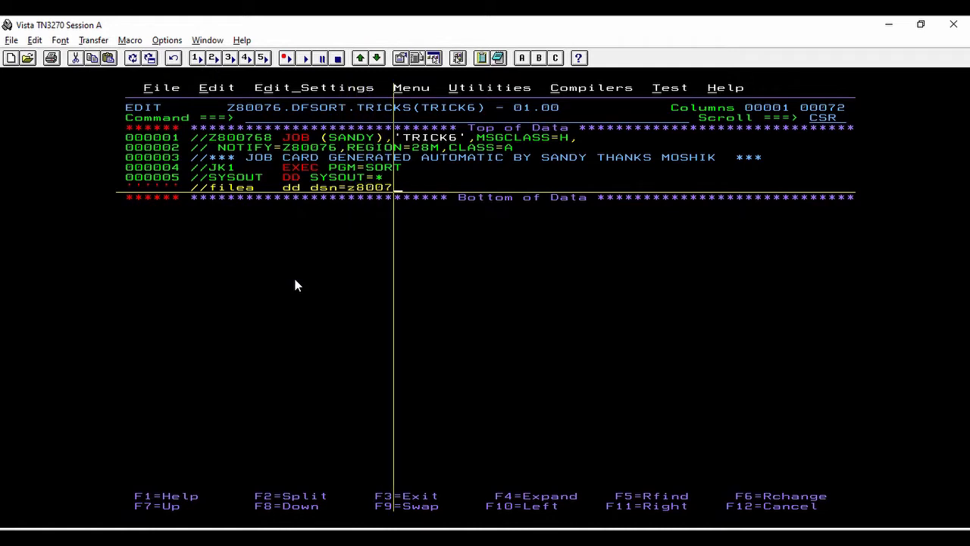
pyautogui.write('.dfsort.filea.')
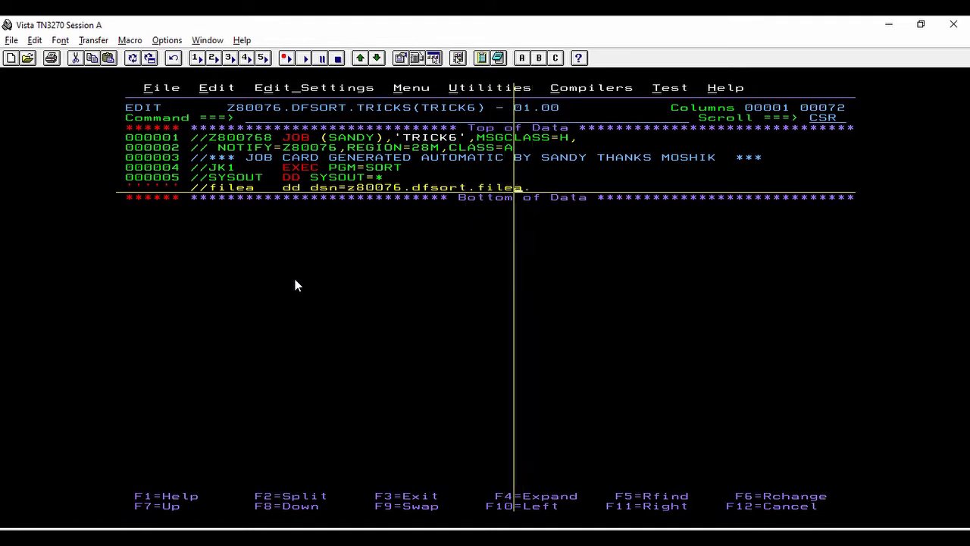
pyautogui.write('a,')
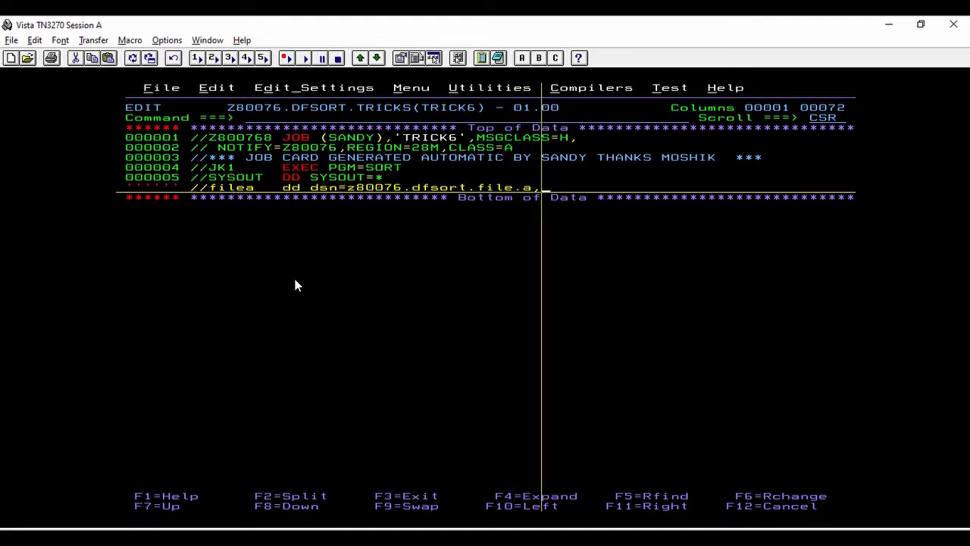
pyautogui.write(',disp')
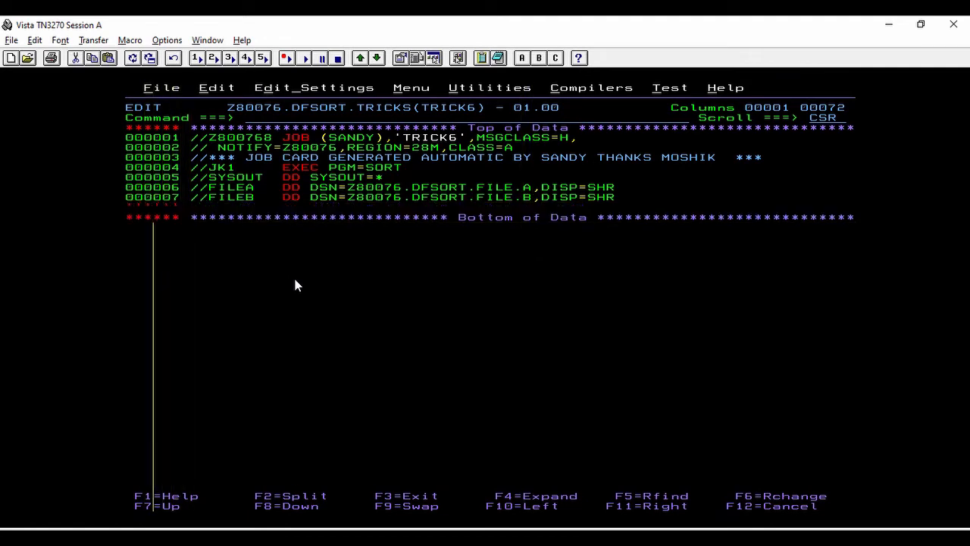
# Start the OUT DD with DSN=Z80076.DFSORT.FILE.OUT,DISP=(NEW,CATLG,DELETE)
pyautogui.write('//out')
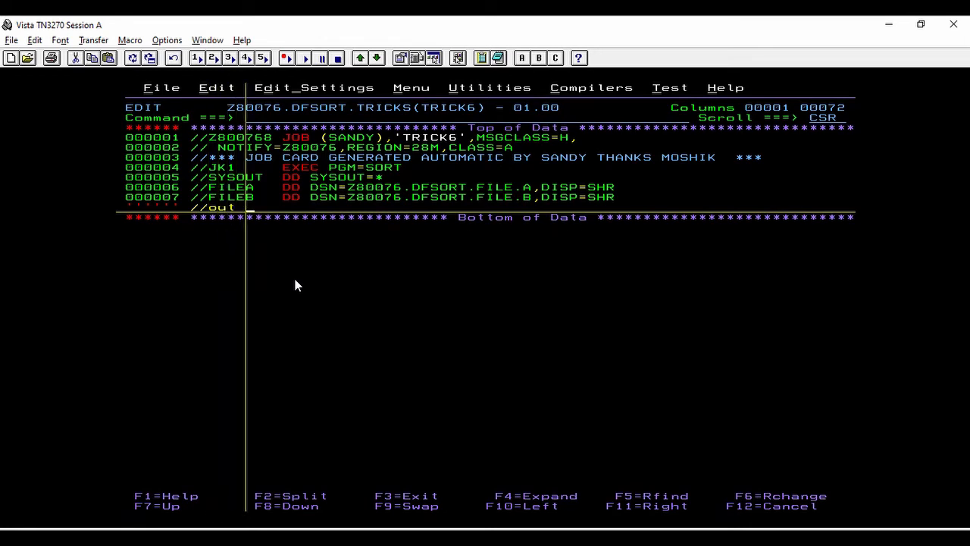
pyautogui.write('dd')
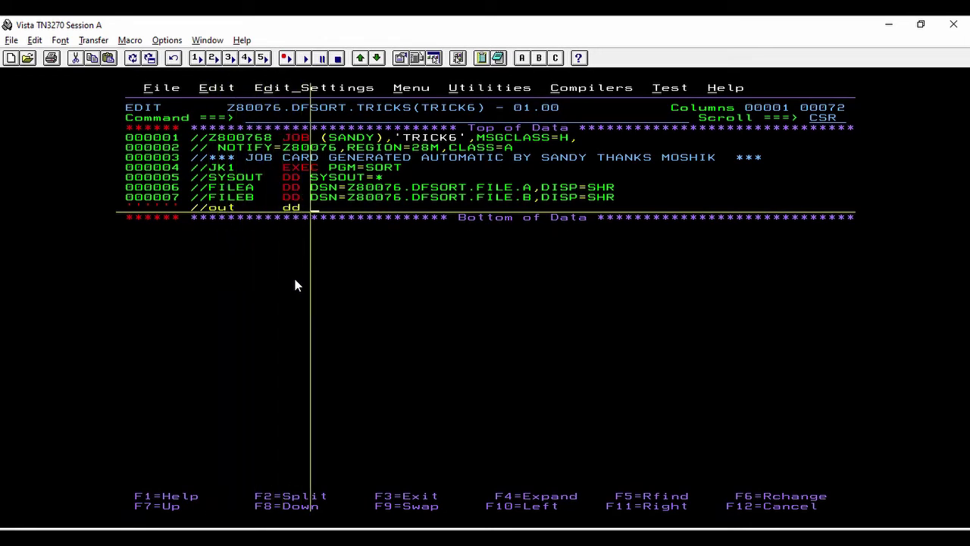
pyautogui.write('dsn')
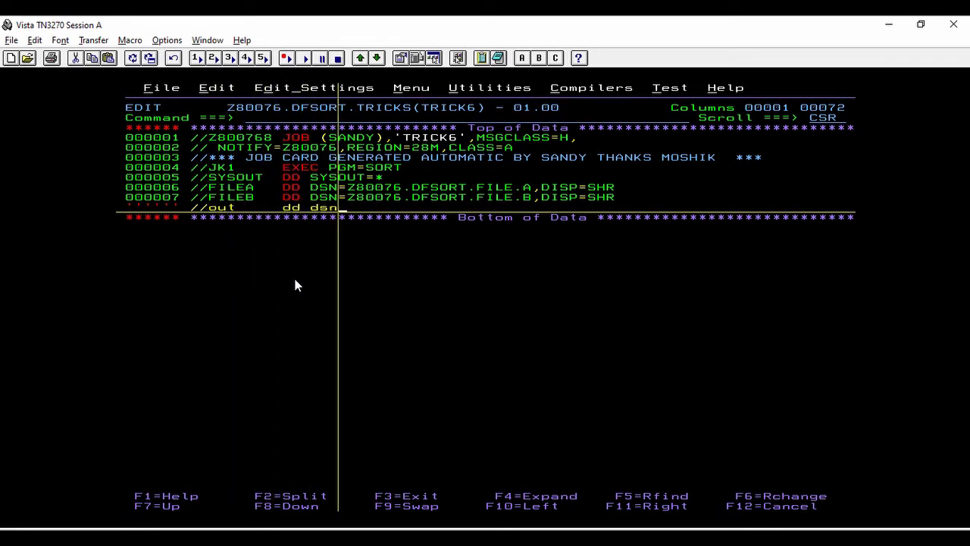
pyautogui.write('z')
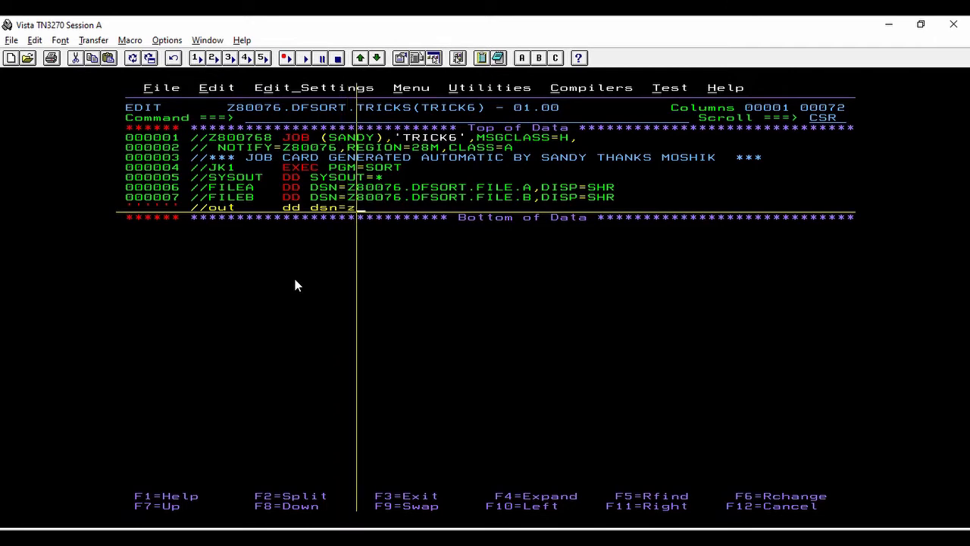
pyautogui.write('z80076.')
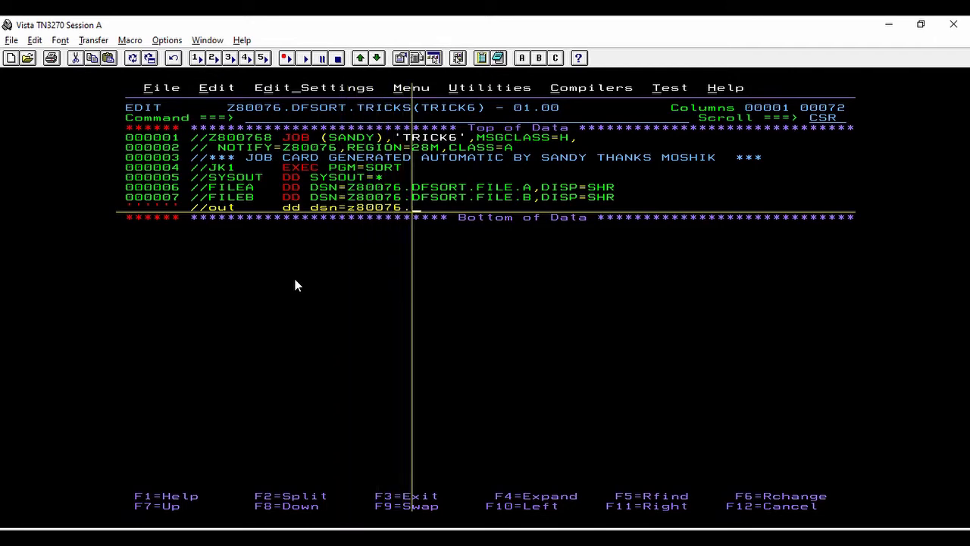
pyautogui.write('dfsort.')
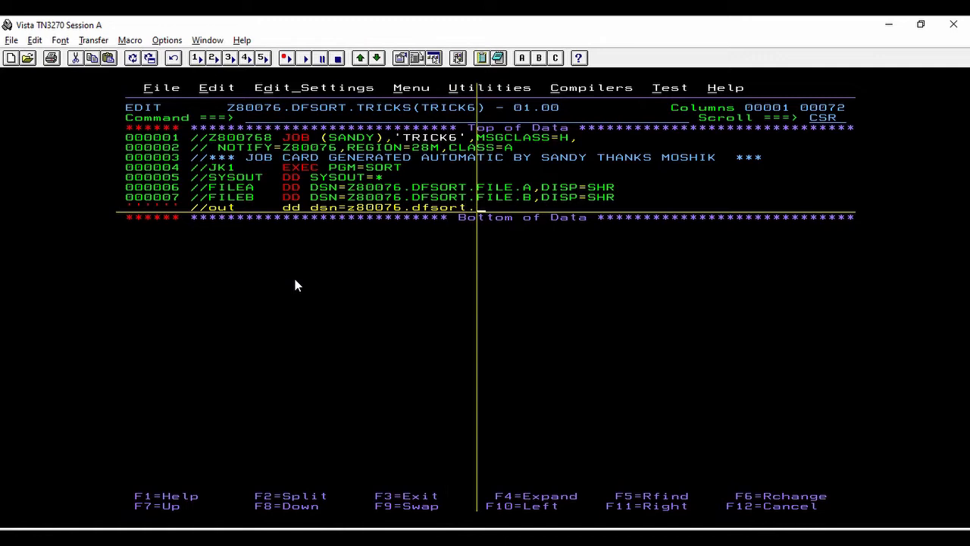
pyautogui.write('file.out')
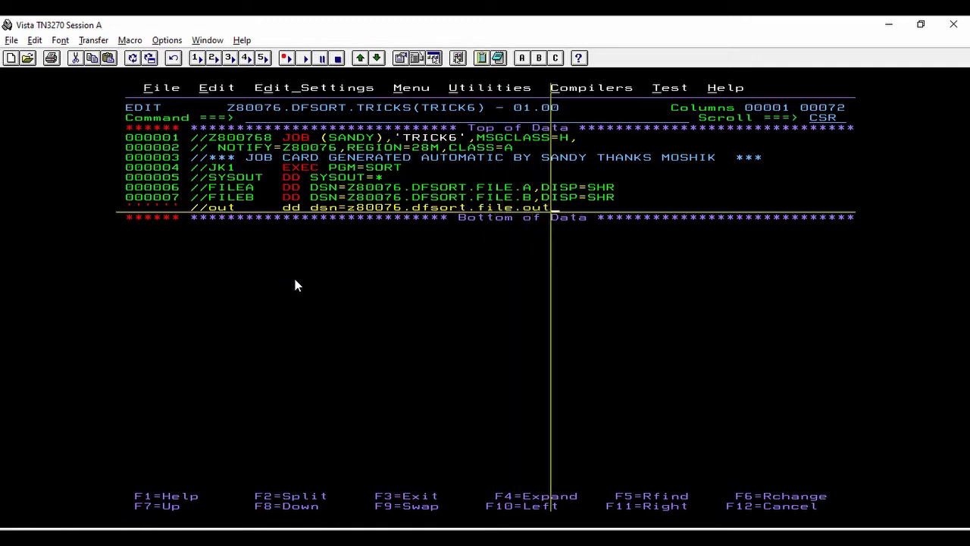
pyautogui.write(',disp=')
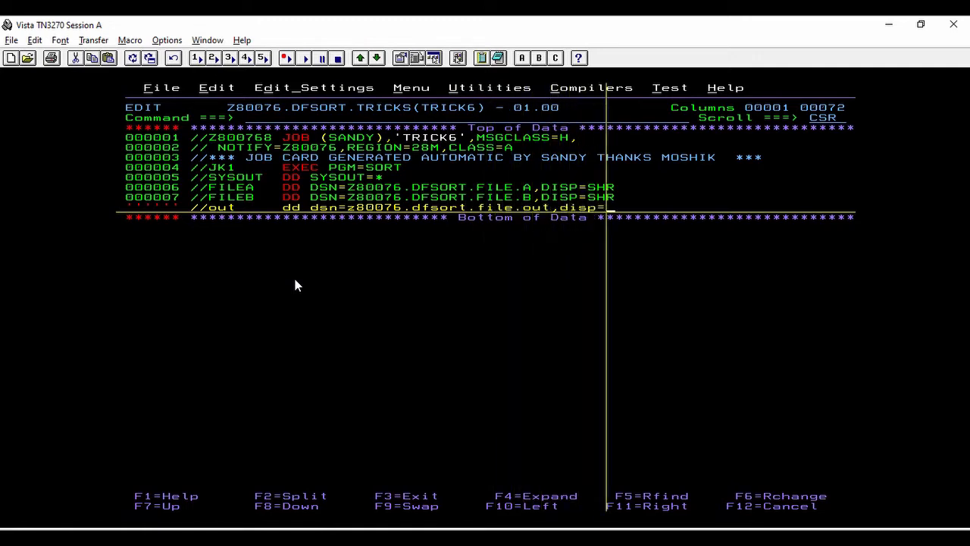
pyautogui.write('(new,')
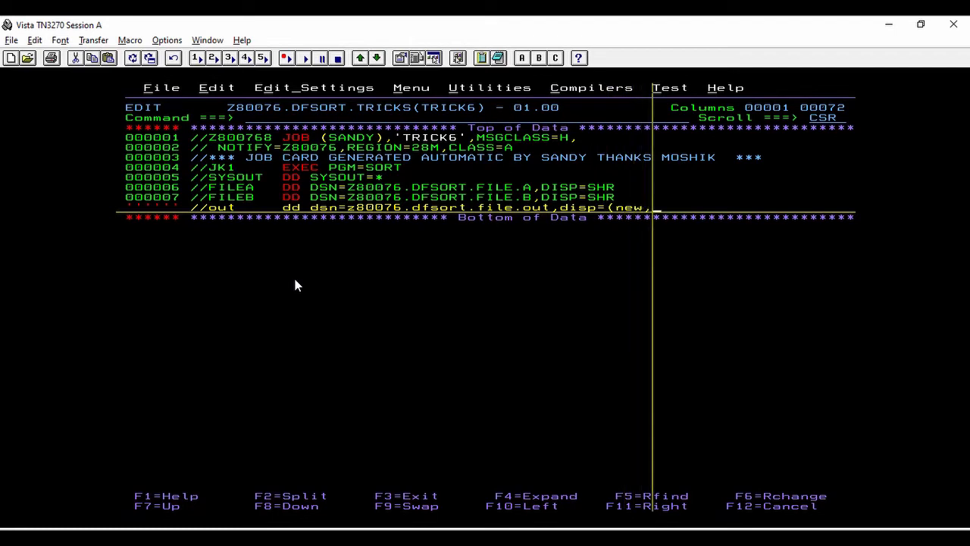
pyautogui.write('catlg')
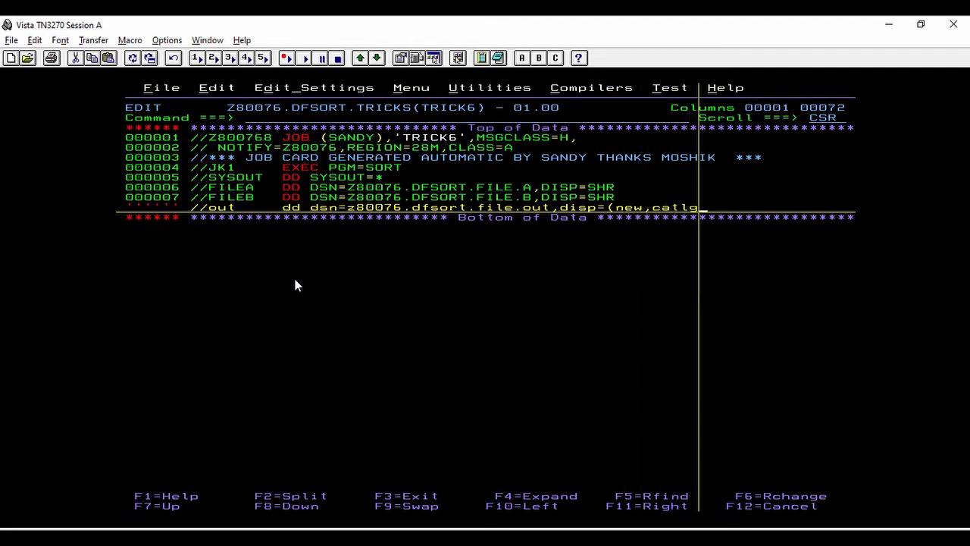
pyautogui.write(',delete)')
pyautogui.write('//')
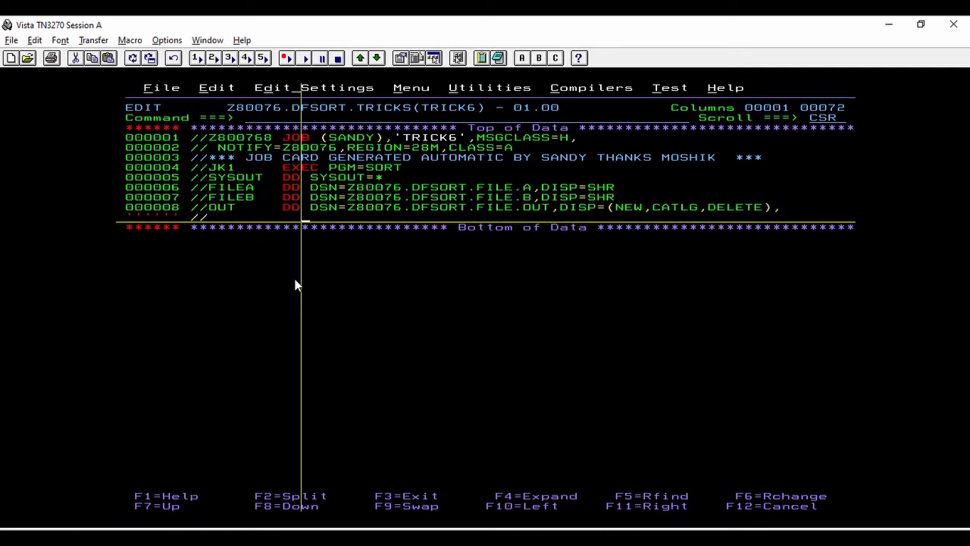
# Add the DCB continuation with FB record format, 80-byte LRECL, block size and DSORG
pyautogui.write('dcb=')
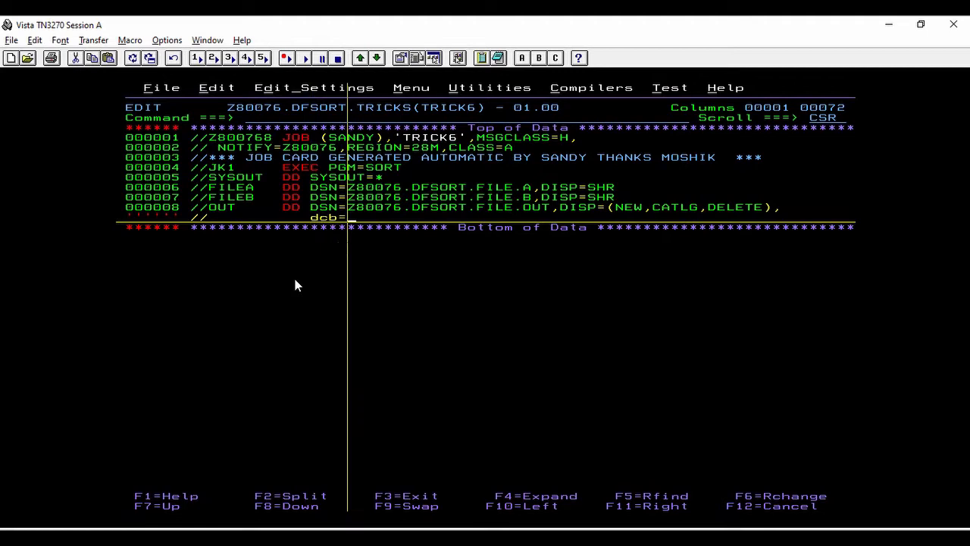
pyautogui.write('(recfm=fb,')
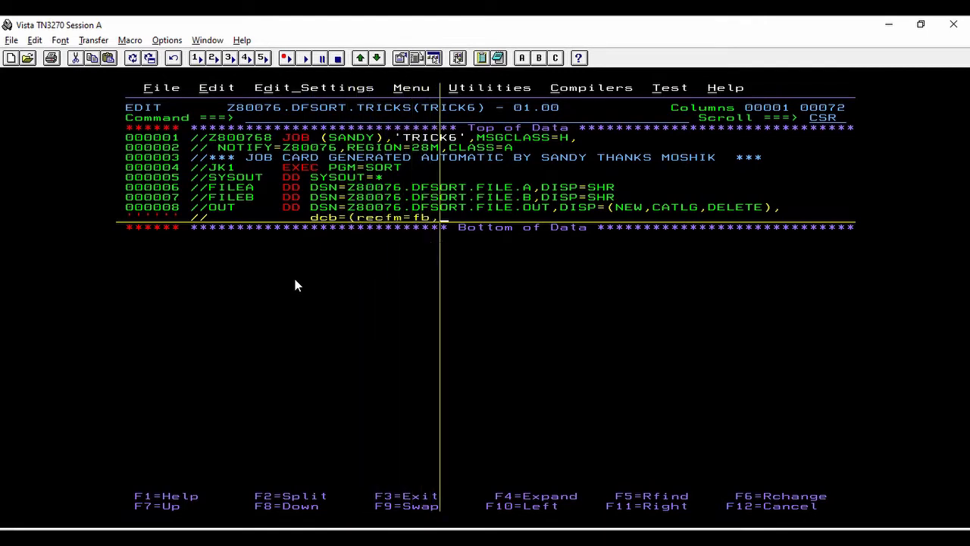
pyautogui.write('lrecl=')
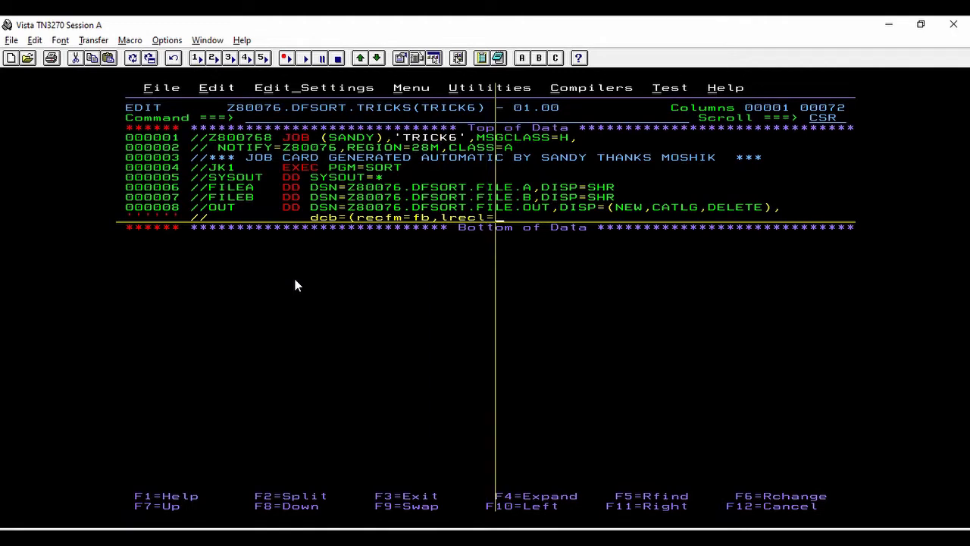
pyautogui.write('88')
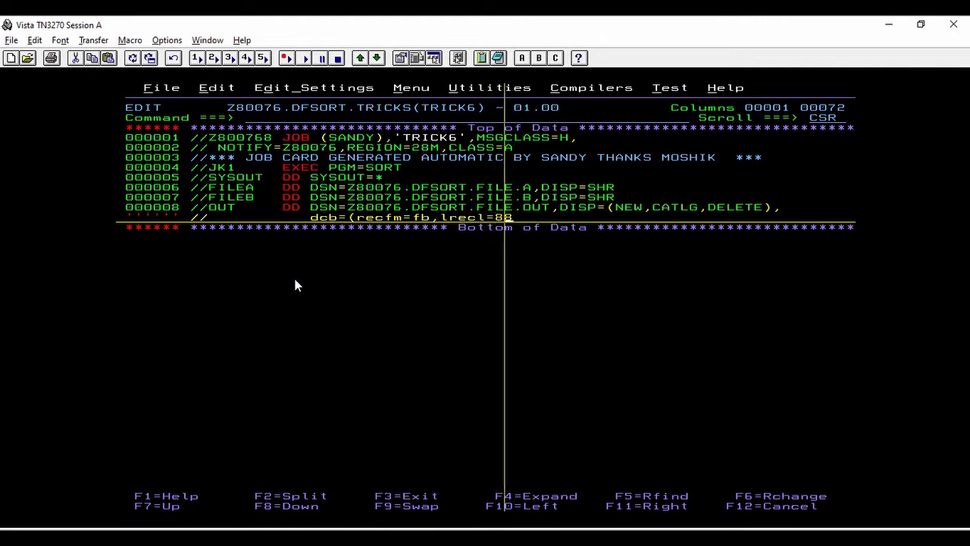
pyautogui.write('0,blk')
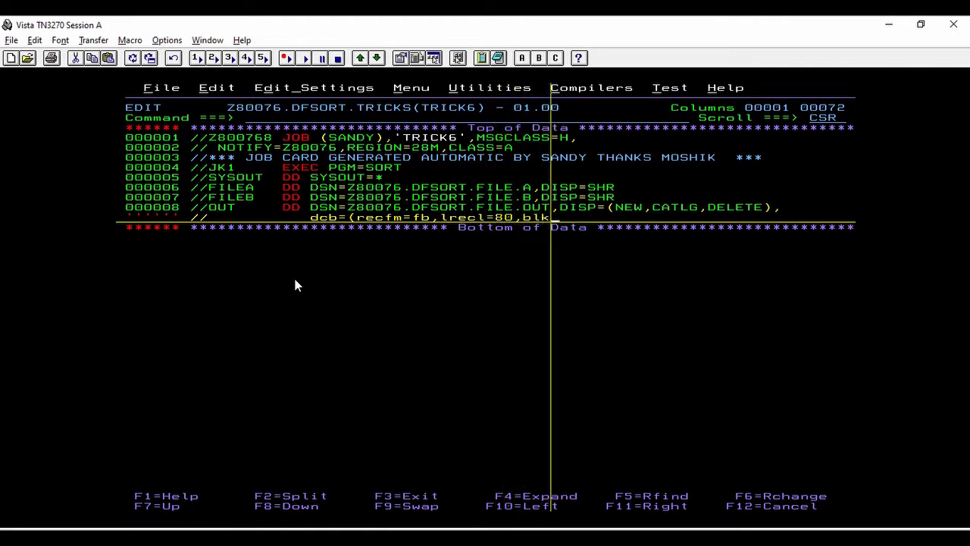
pyautogui.write('size=80')
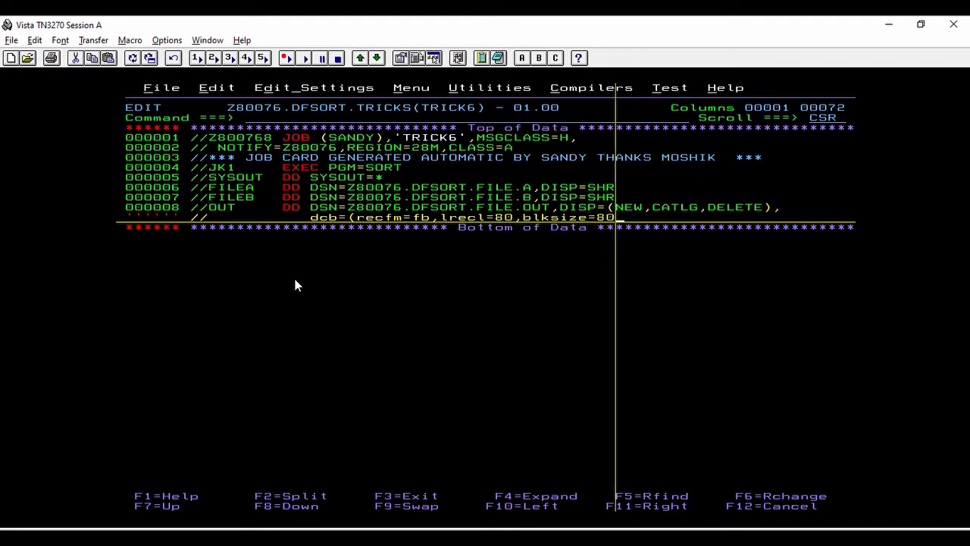
pyautogui.write('0')
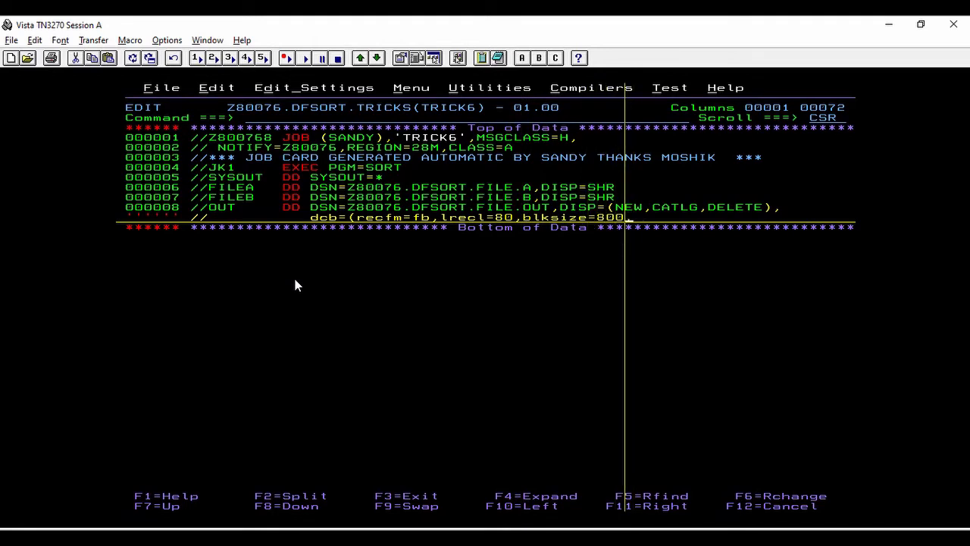
pyautogui.write(',dsor')
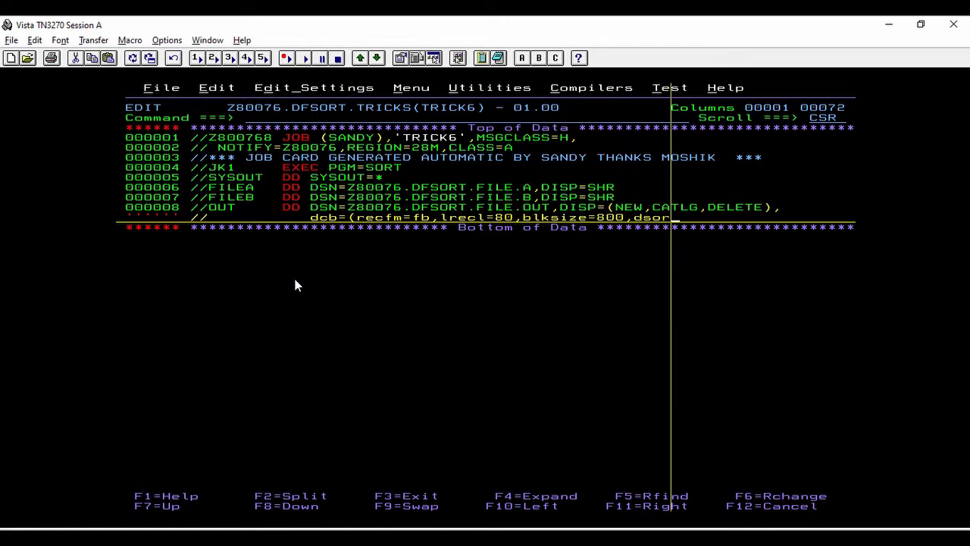
pyautogui.write('dsorg=')
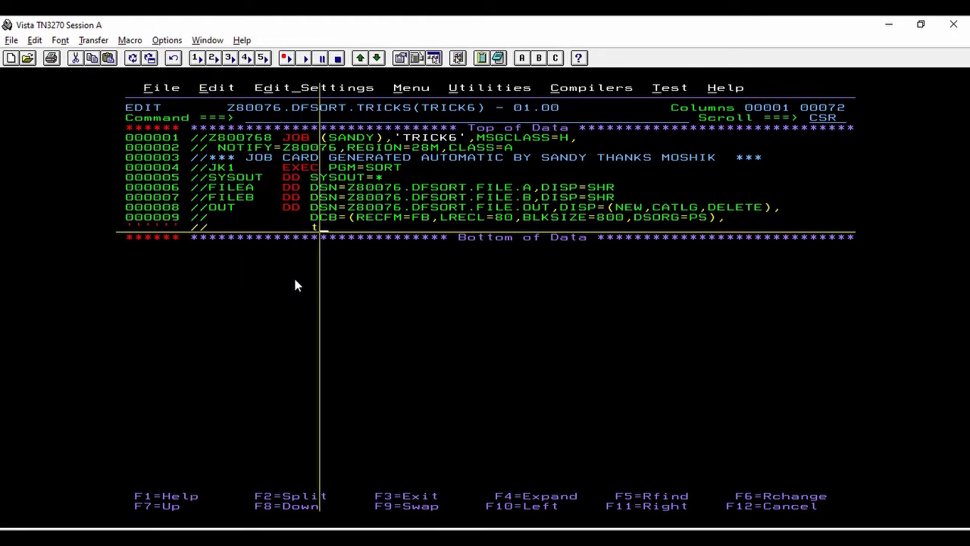
# Add SPACE=(TRKS,(5,5),RLSE) to the OUT DD and commit the lines
pyautogui.write('space')
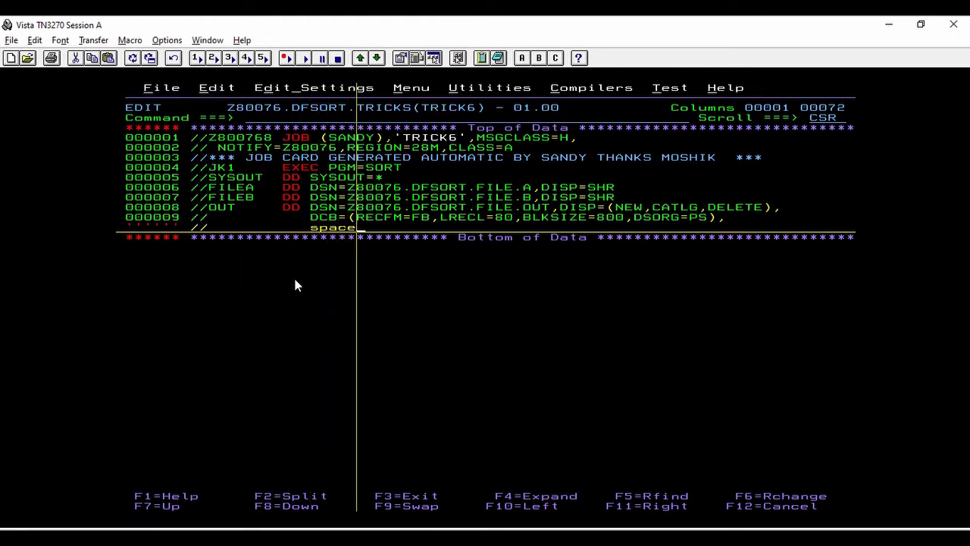
pyautogui.write('=(')
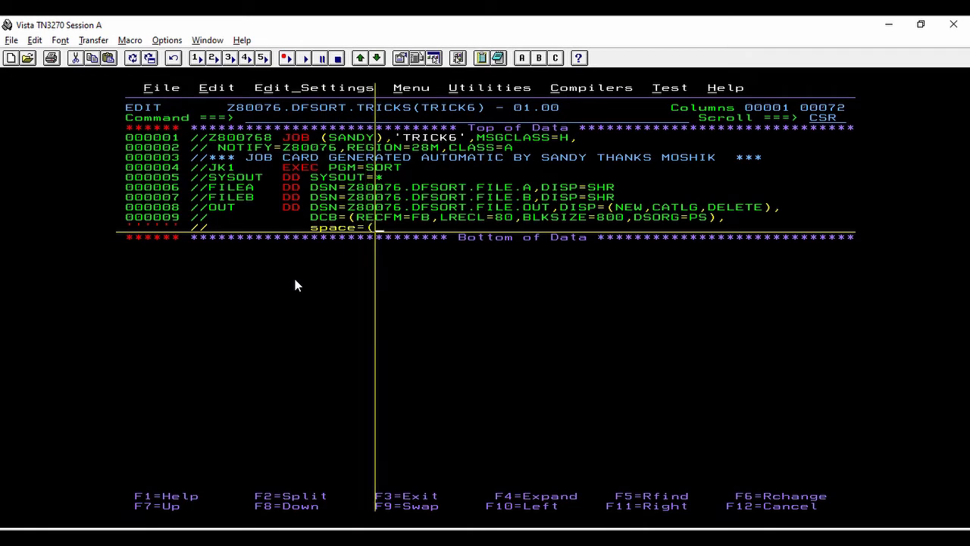
pyautogui.write('tr')
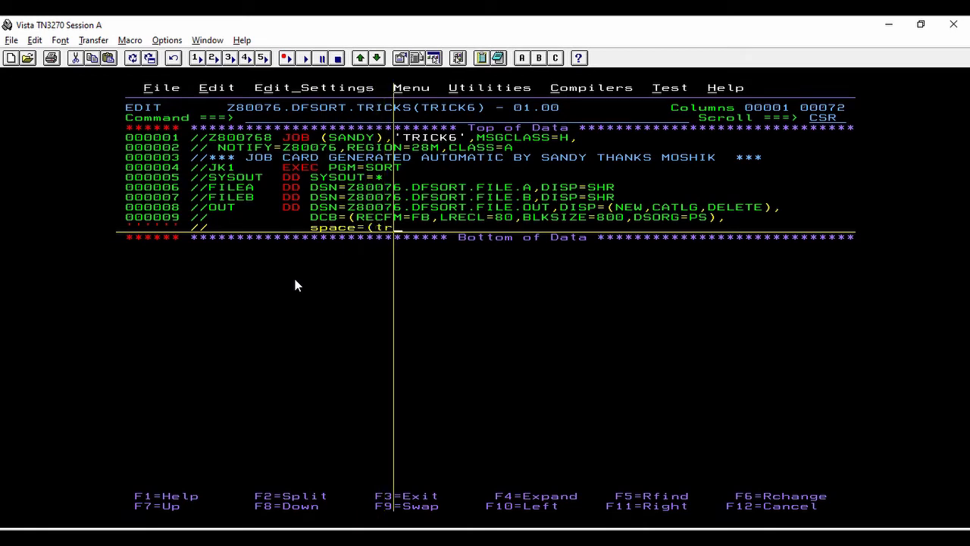
pyautogui.write('ks,')
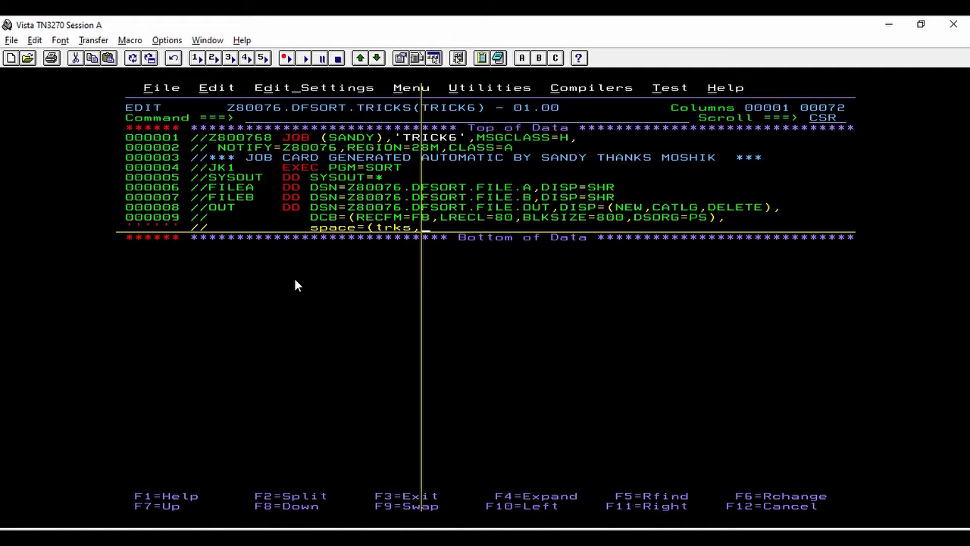
pyautogui.write('(')
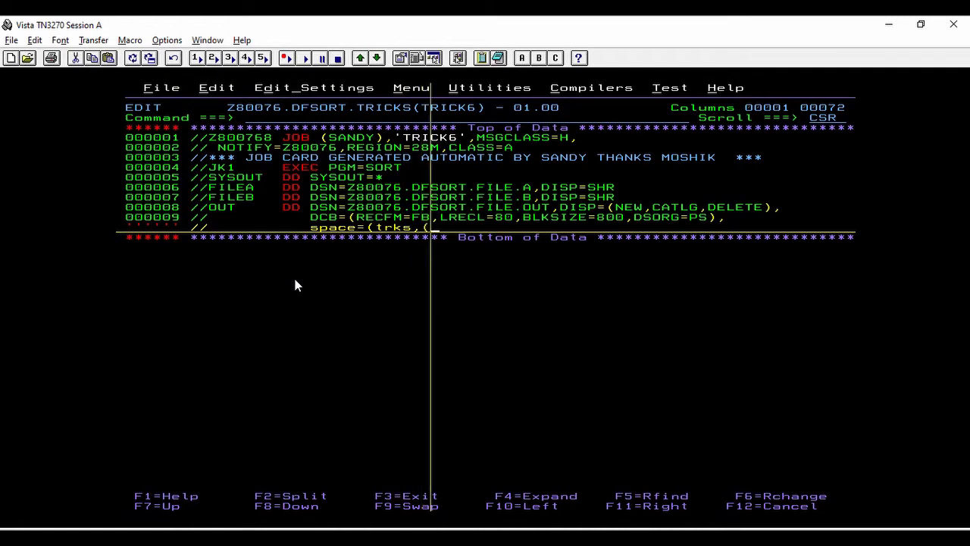
pyautogui.write('5,5')
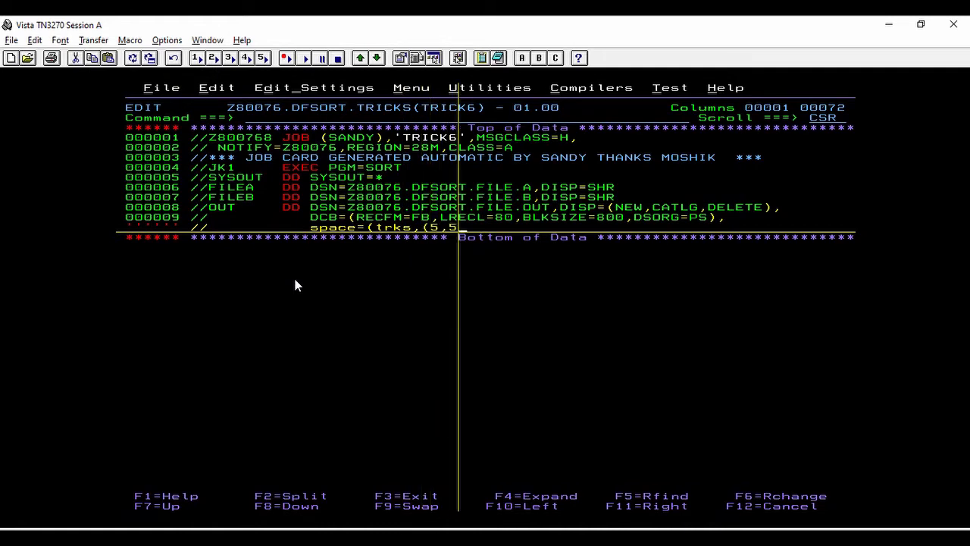
pyautogui.write(',rlse)')
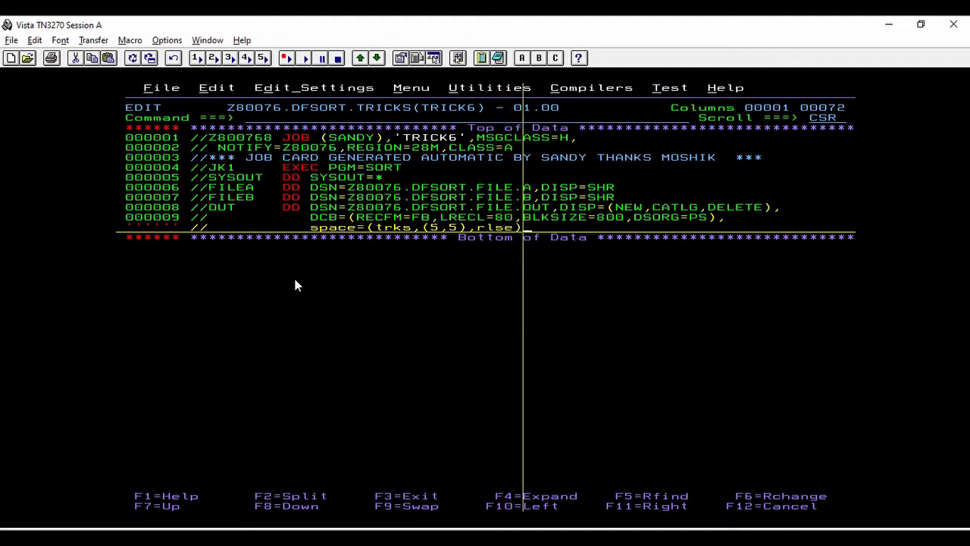
pyautogui.press('Enter')
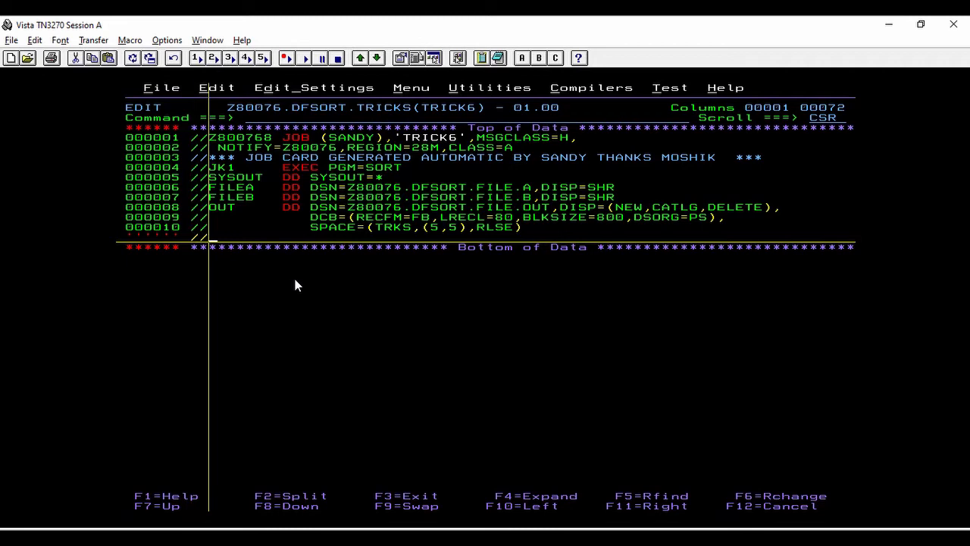
# Add //SYSIN DD * and begin JOINKEYS,F1=FILEA, checking the sorttrck.pdf example
pyautogui.write('//sysin')
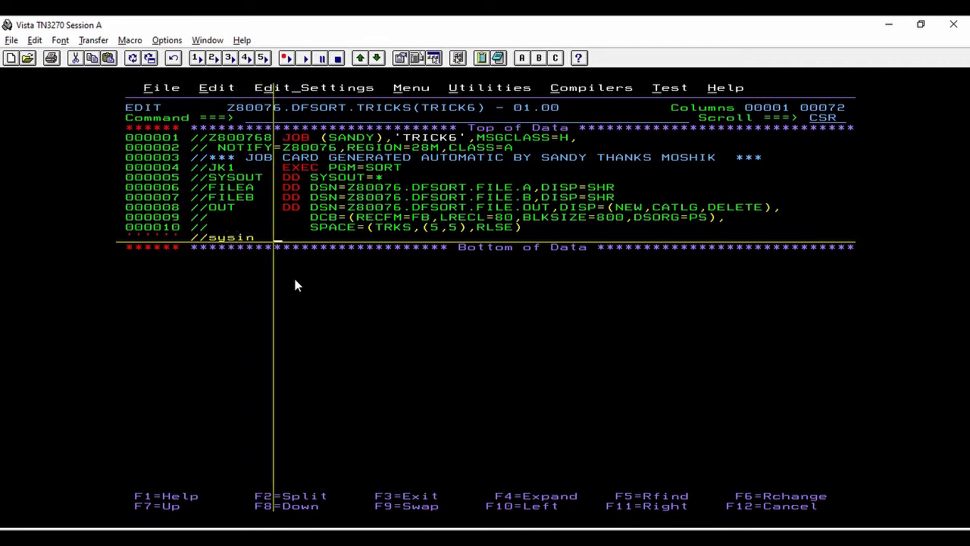
pyautogui.write('dd *')
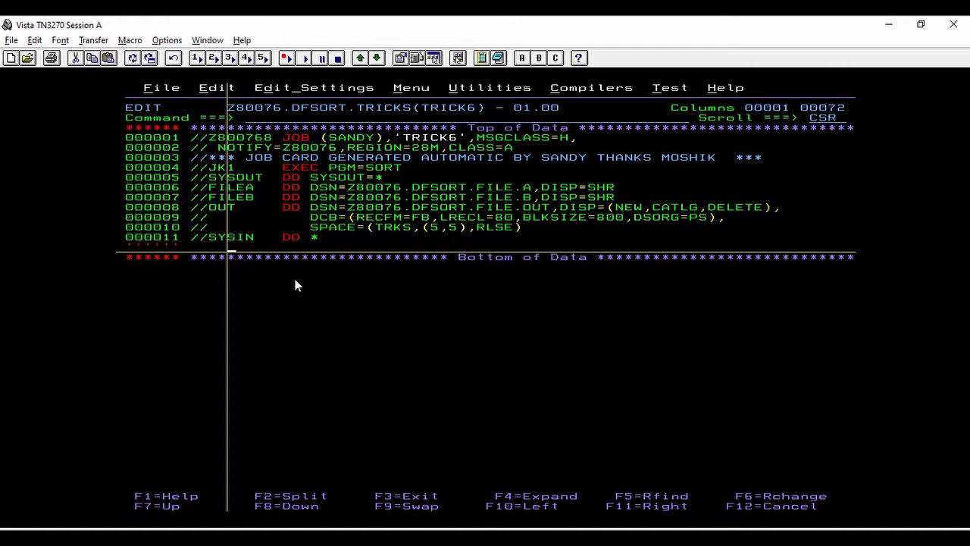
pyautogui.write('joinkeys')
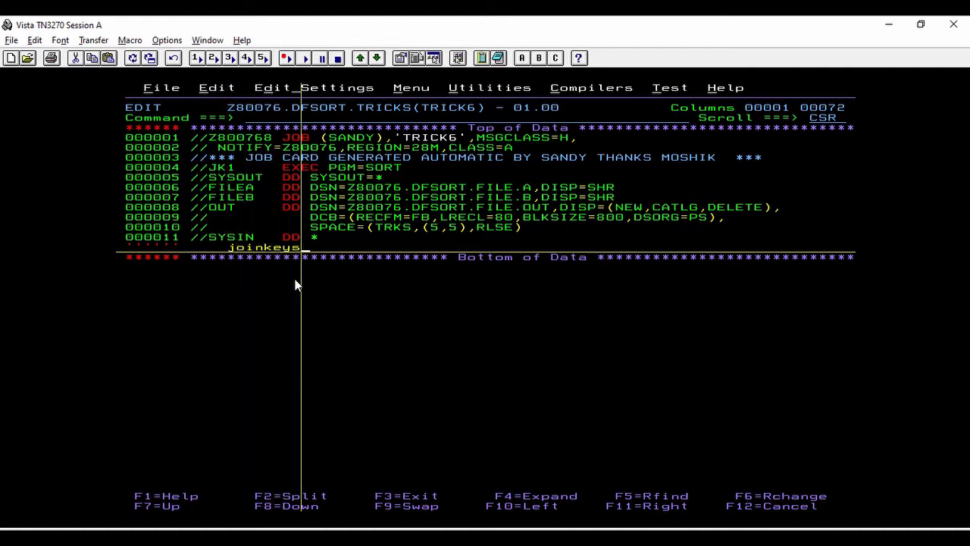
pyautogui.write(',')
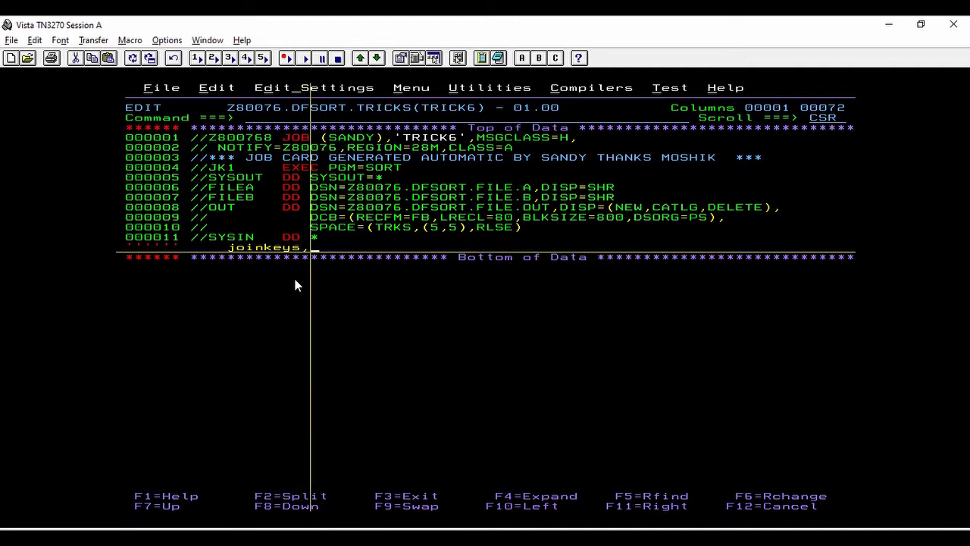
pyautogui.write('f')
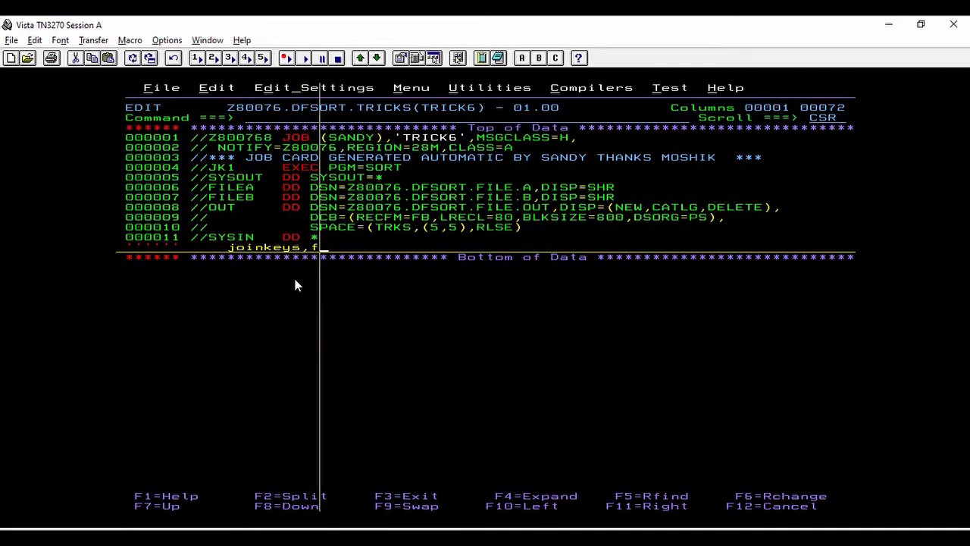
pyautogui.write('ile')
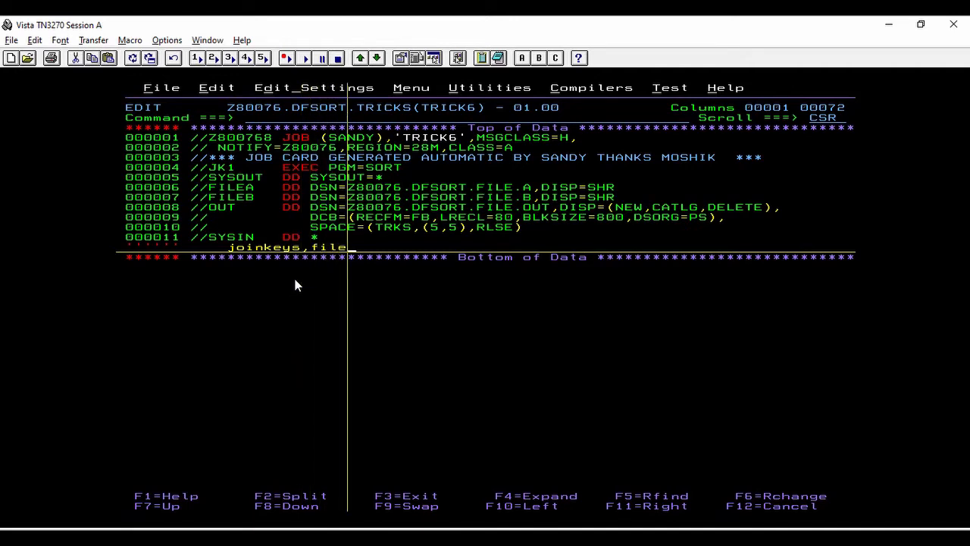
pyautogui.write('a')
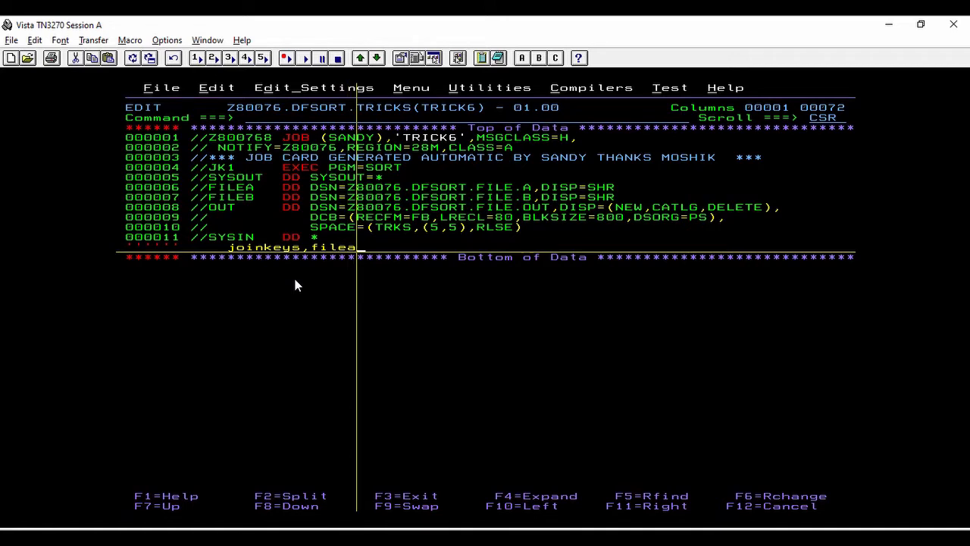
pyautogui.write('=')
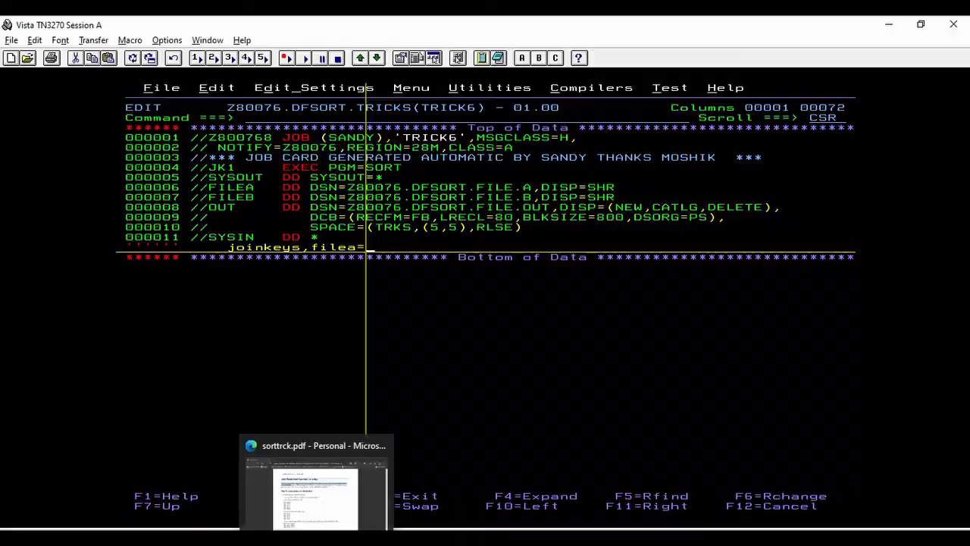
pyautogui.click(316, 445)
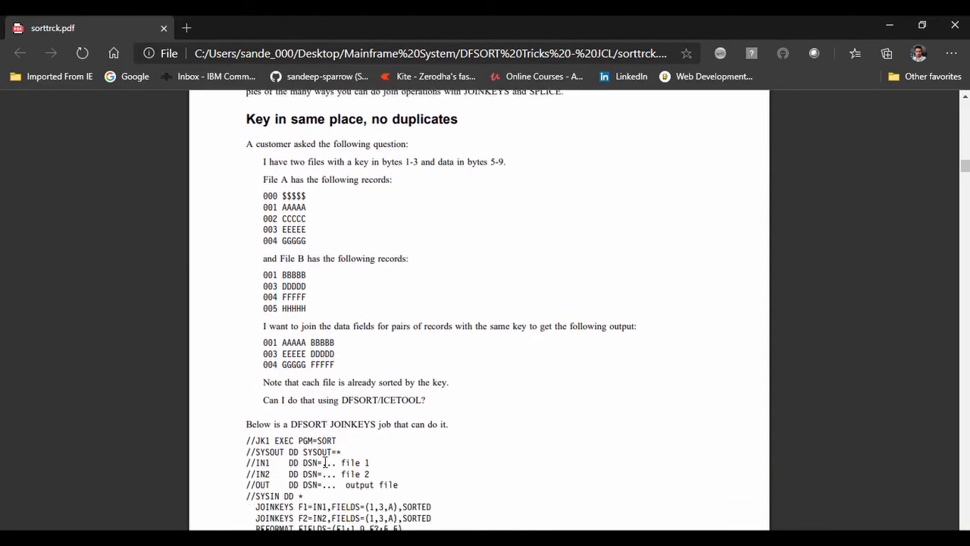
pyautogui.scroll(-3)
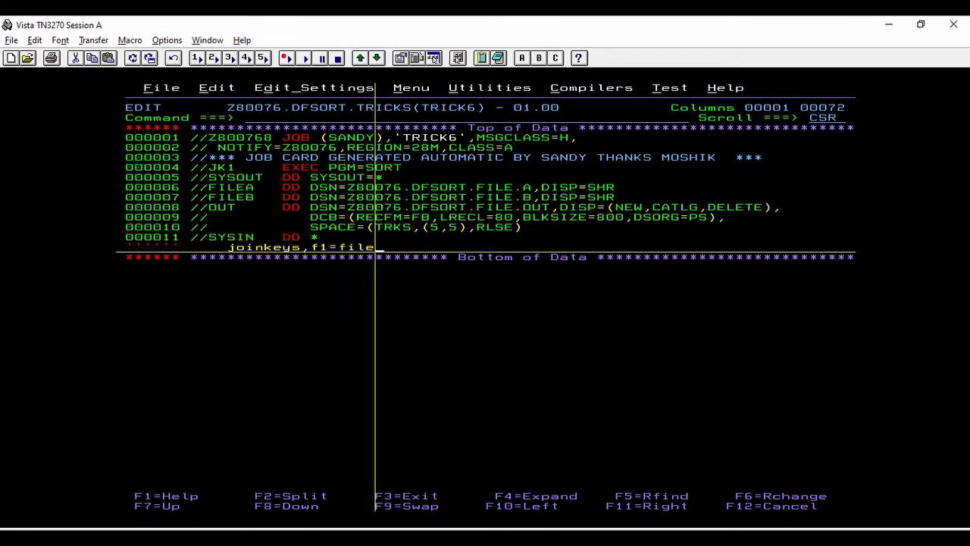
# Complete the JOINKEYS statement with FIELDS=(1,3,A),SORTED
pyautogui.write('a,')
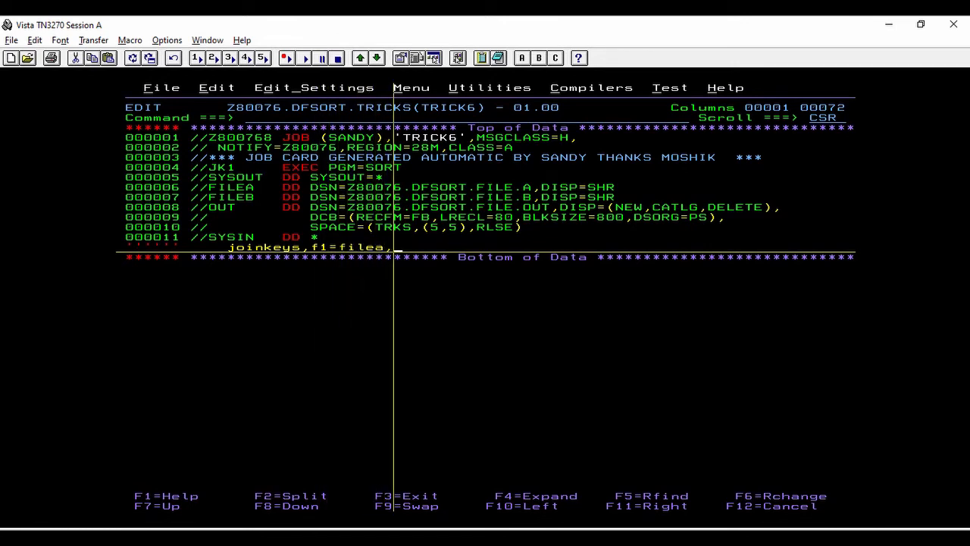
pyautogui.write('fields=')
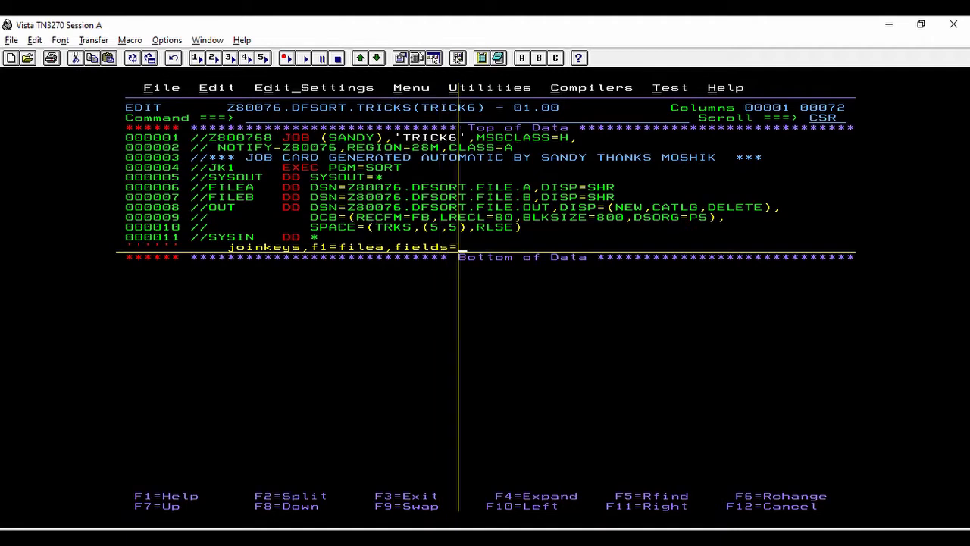
pyautogui.write('(')
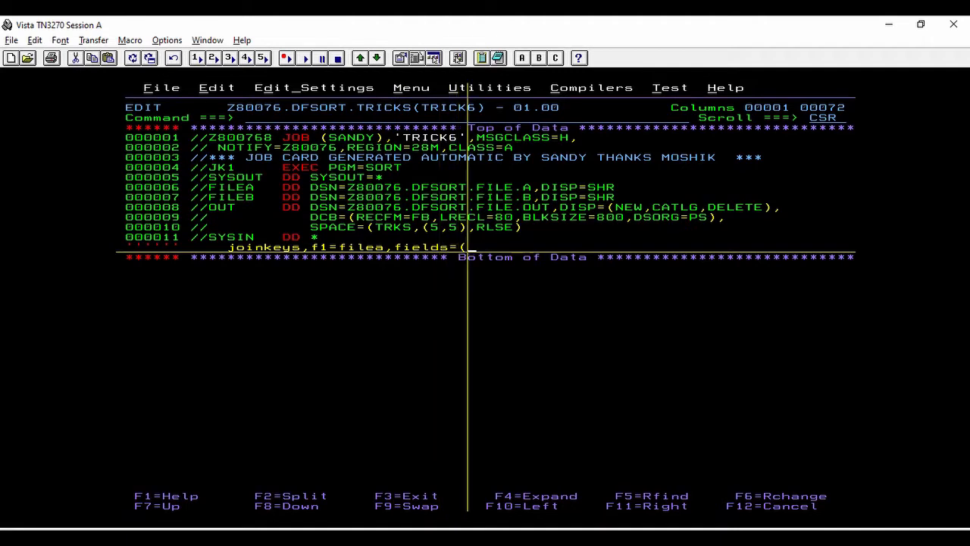
pyautogui.write('1')
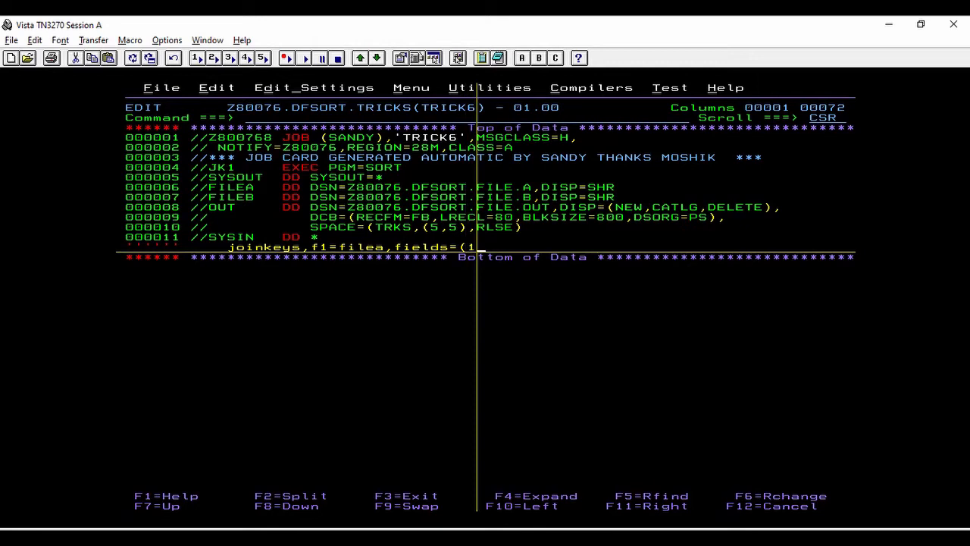
pyautogui.write(',')
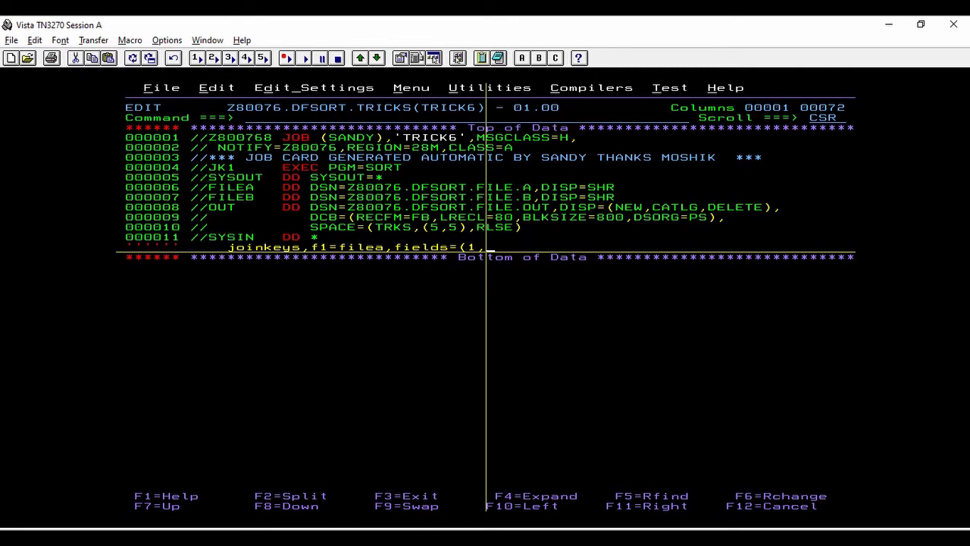
pyautogui.write('3,')
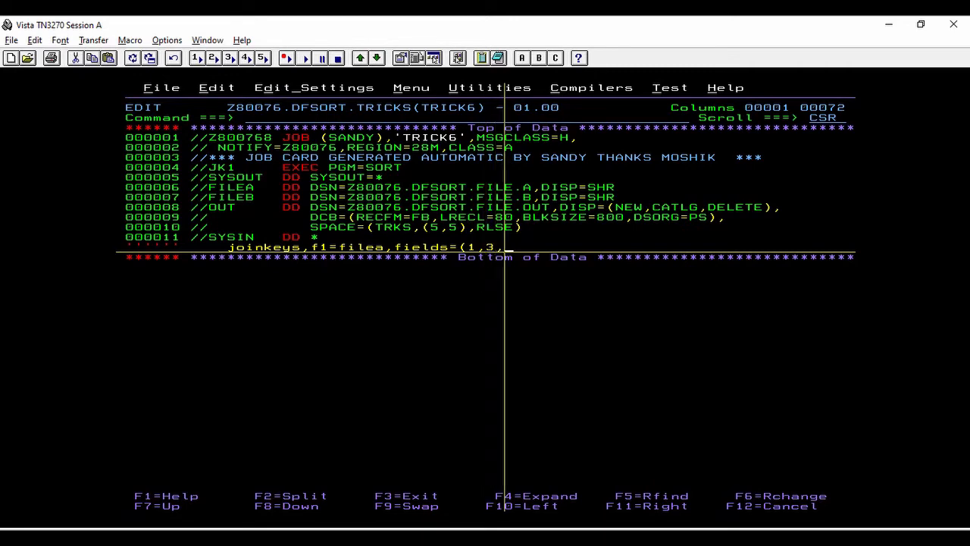
pyautogui.write('a')
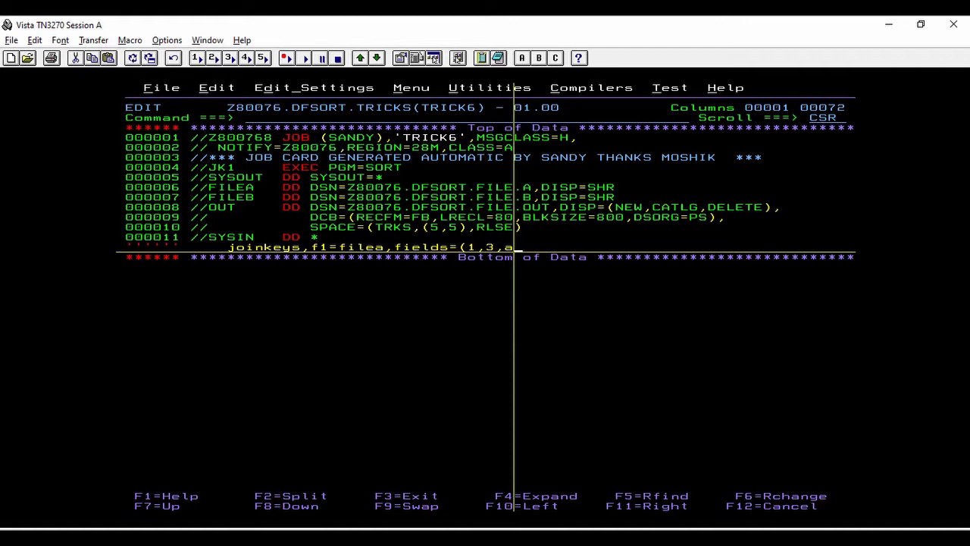
pyautogui.write('),sor')
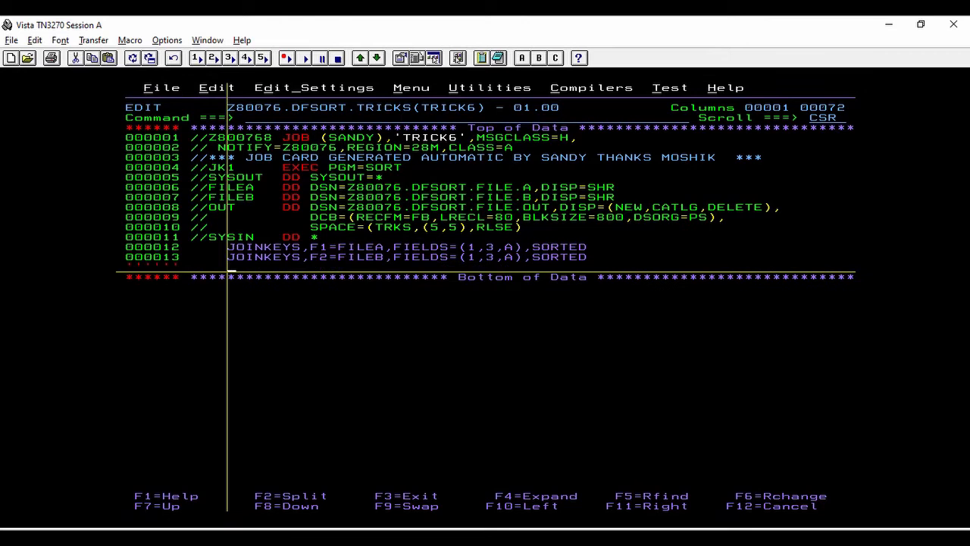
# Type the REFORMAT FIELDS=(F1:1,9,F2:5,5) statement after the JOINKEYS lines
pyautogui.write('reformat')
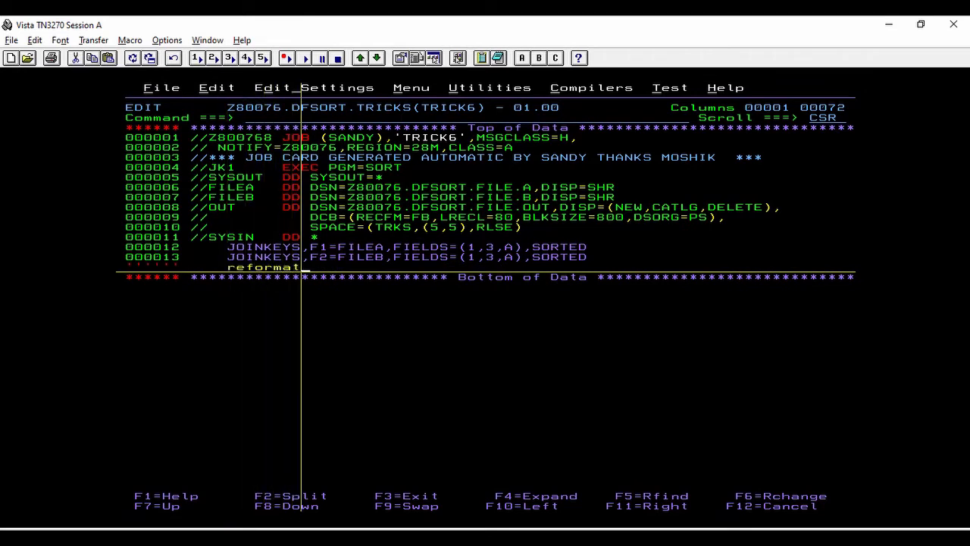
pyautogui.write('fields=')
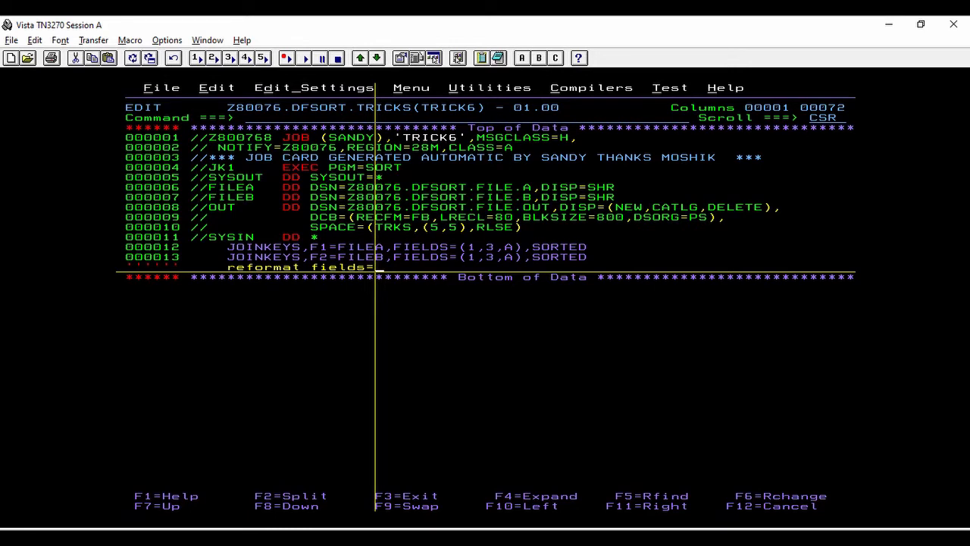
pyautogui.write('(f')
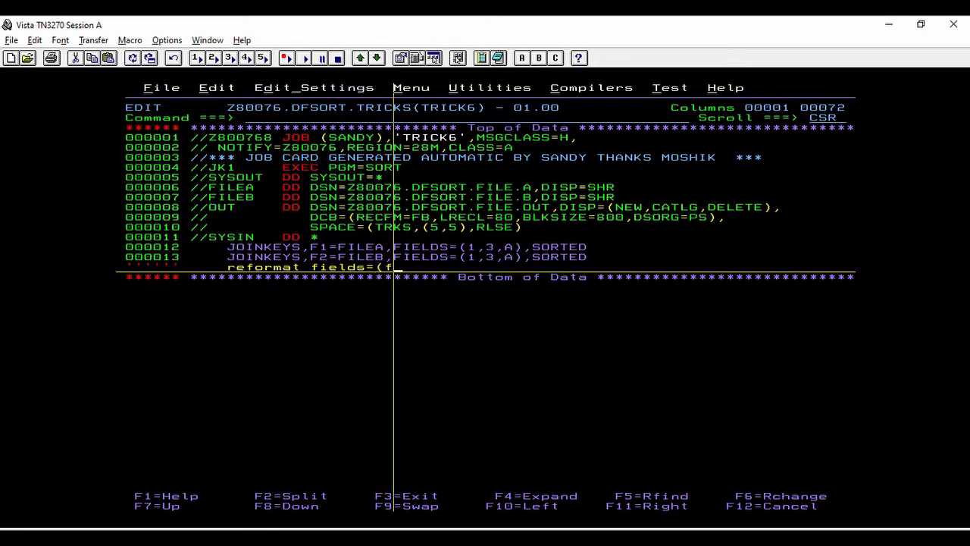
pyautogui.write('1')
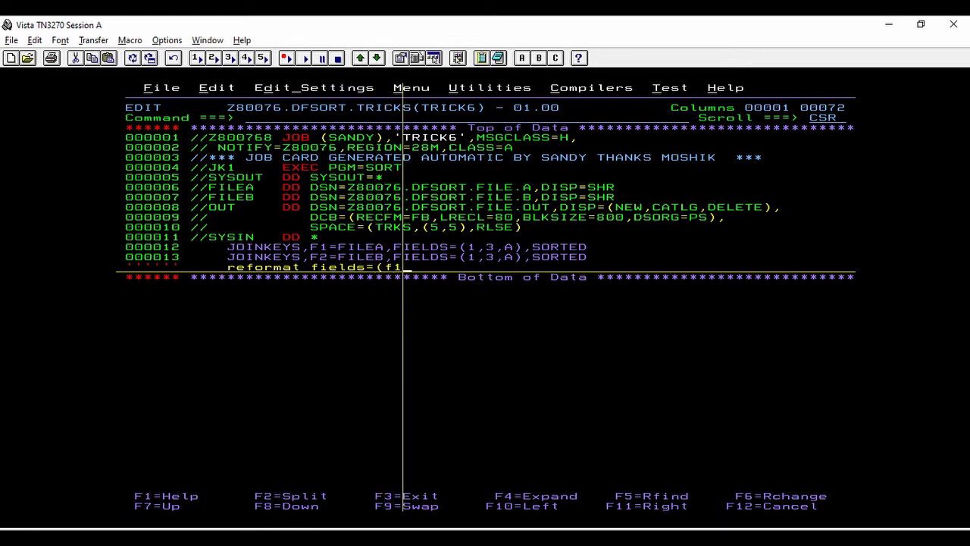
pyautogui.write(':')
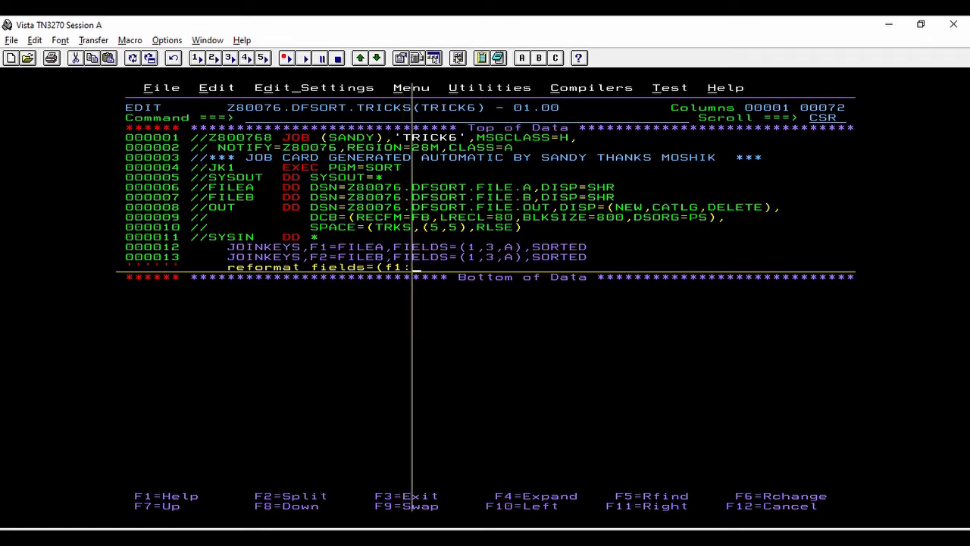
pyautogui.write('1,9,F2:5,5')
pyautogui.write('OPTION COPY')
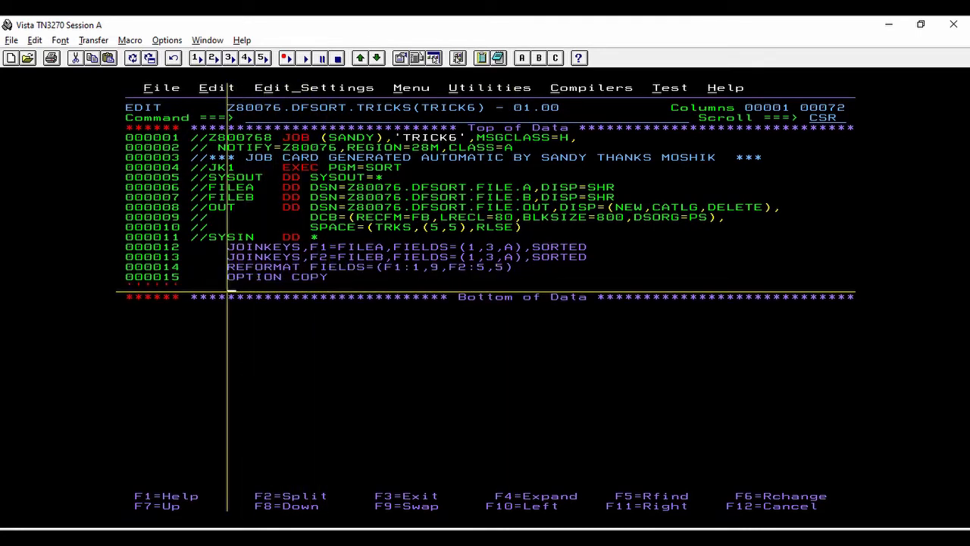
# Write OUTFIL FNAMES=OUT,BUILD=(1,9,X,10,5) and enter SAVE on the command line
pyautogui.write('outfil')
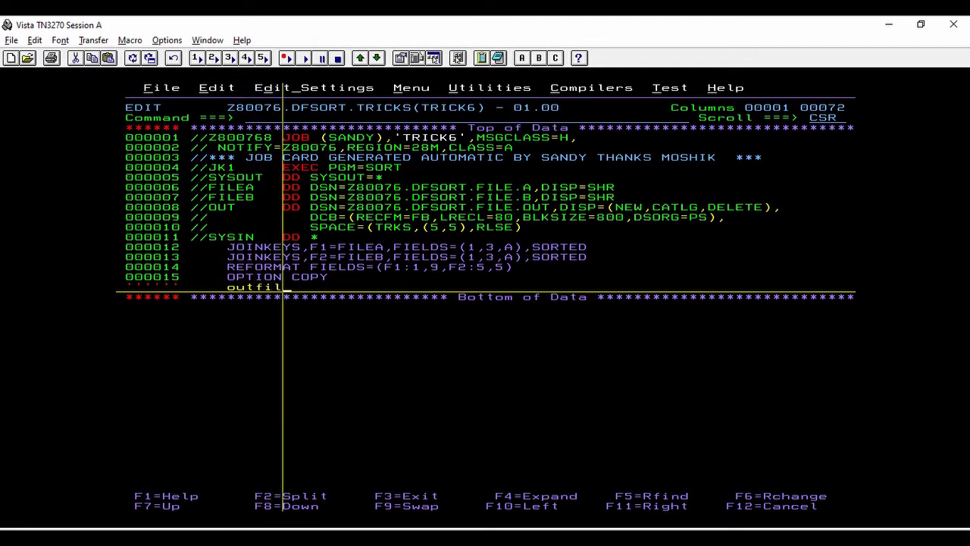
pyautogui.write('fnames')
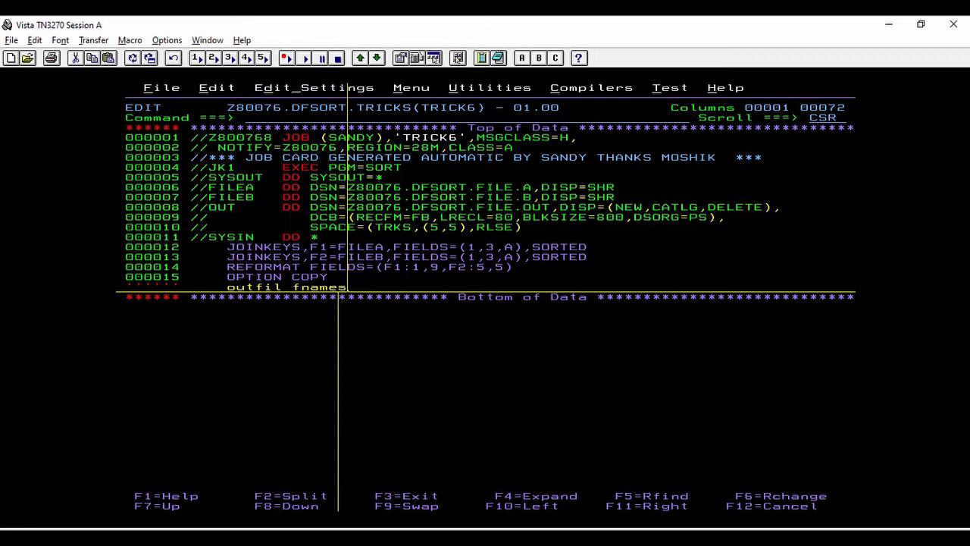
pyautogui.write('=')
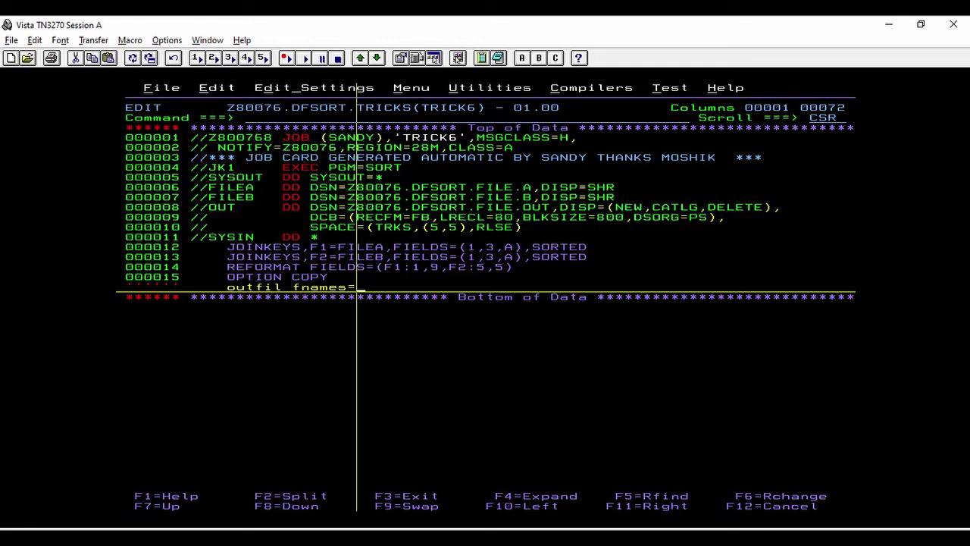
pyautogui.write('out')
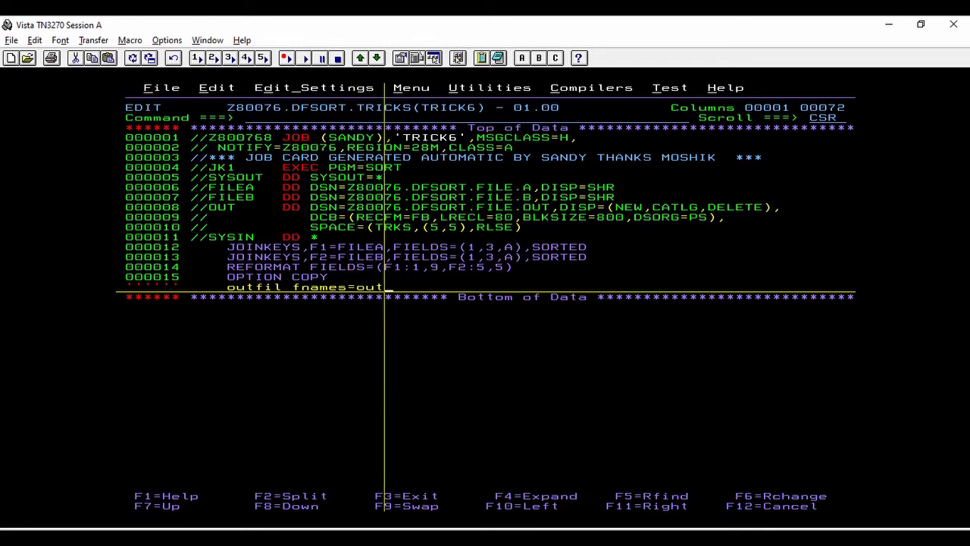
pyautogui.write(',build')
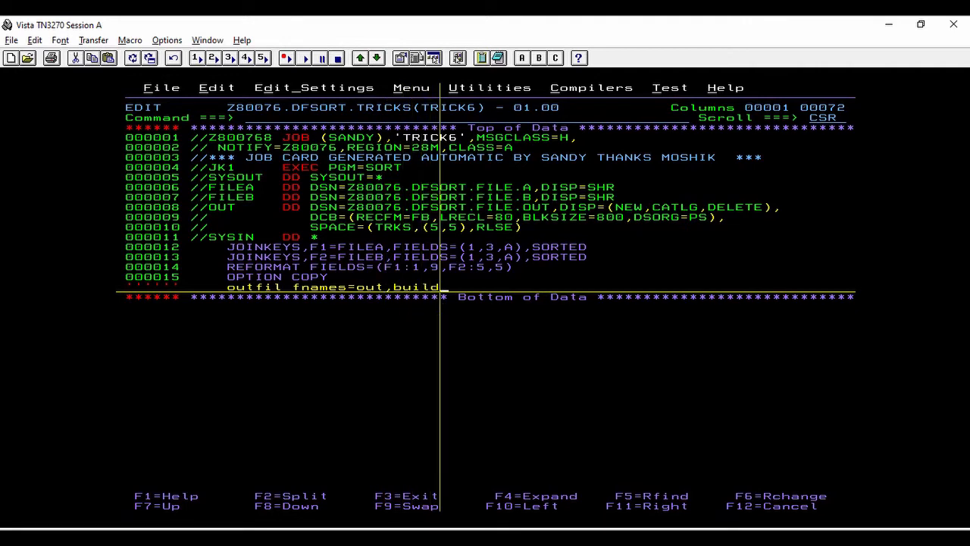
pyautogui.write('=')
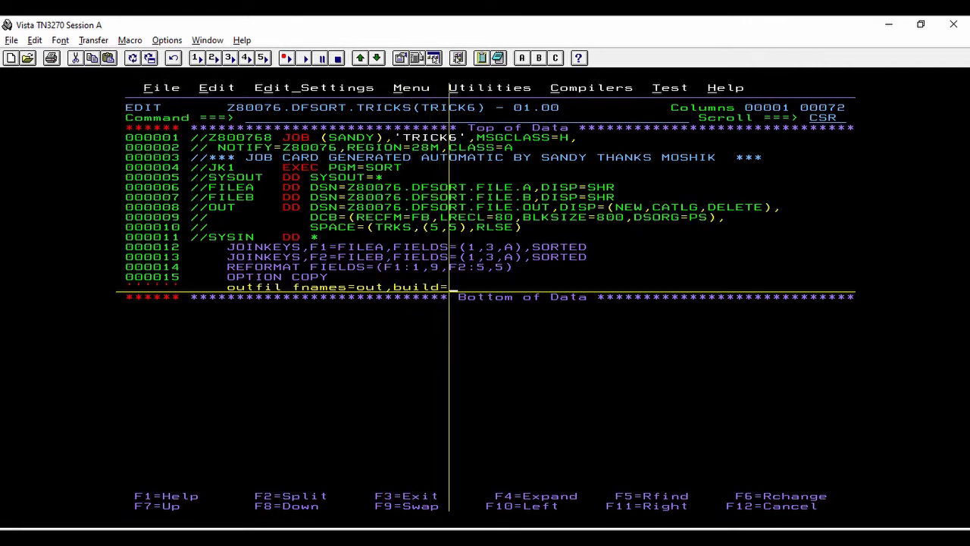
pyautogui.write('(1')
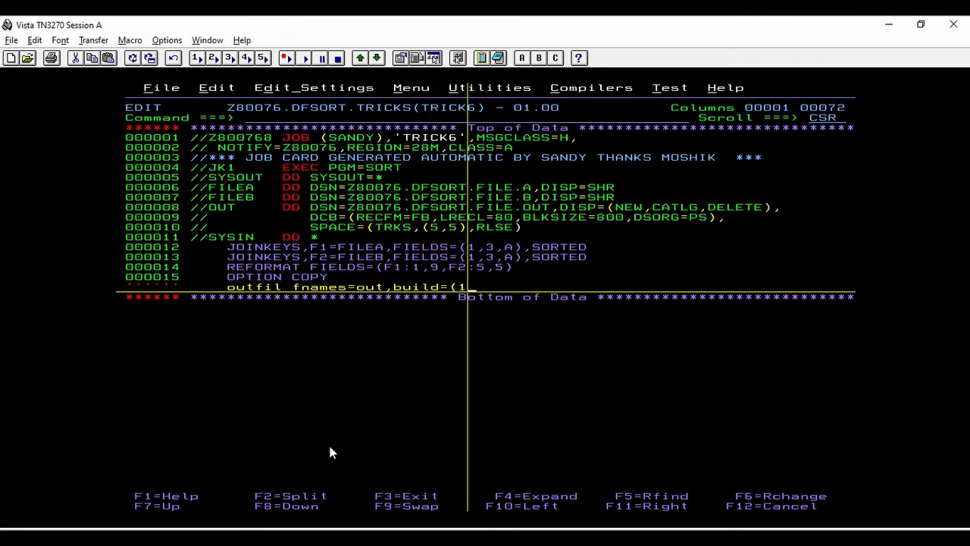
pyautogui.write(',9')
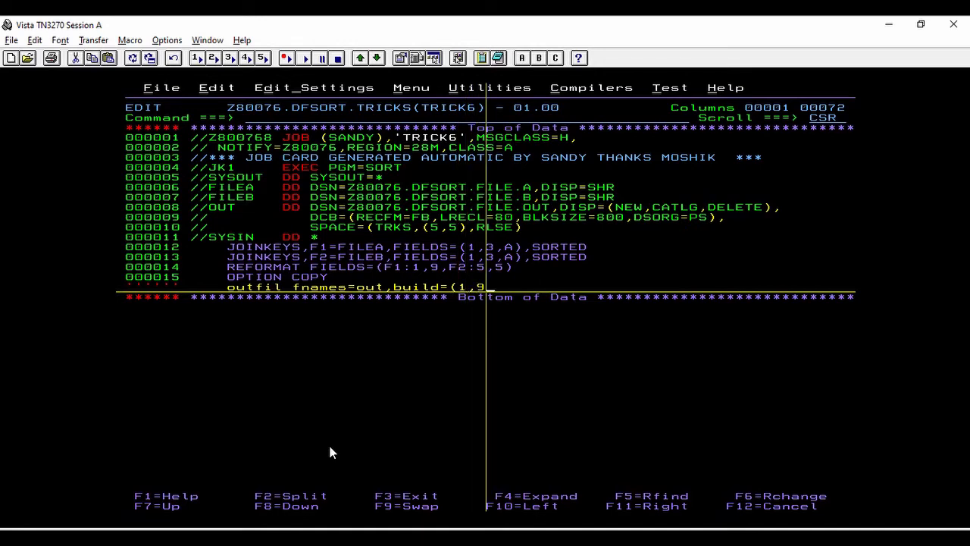
pyautogui.write('x,')
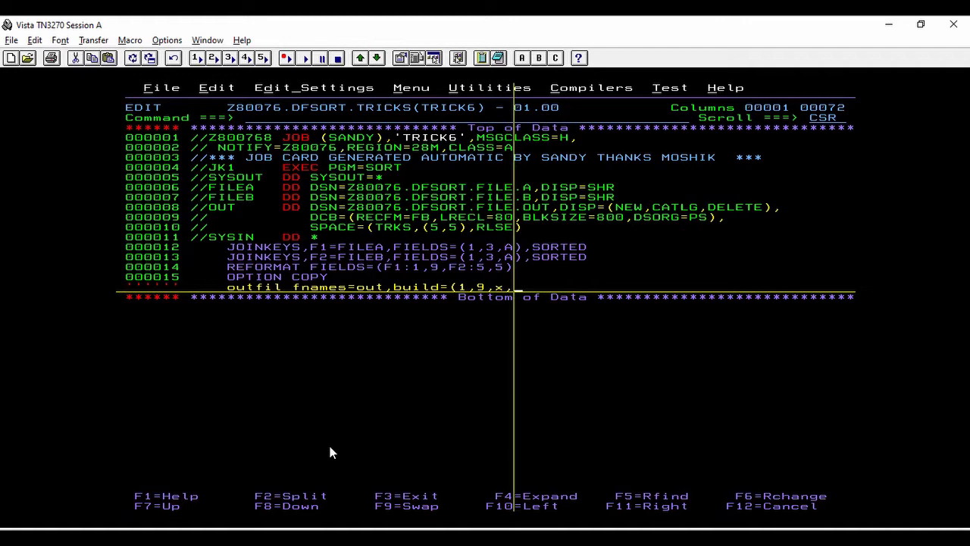
pyautogui.write('10,')
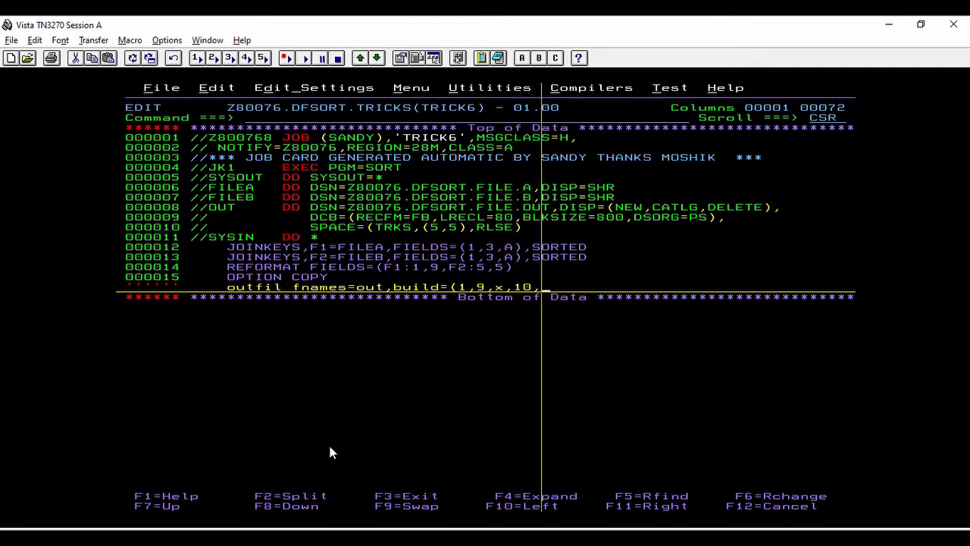
pyautogui.write('5')
pyautogui.write('/*')
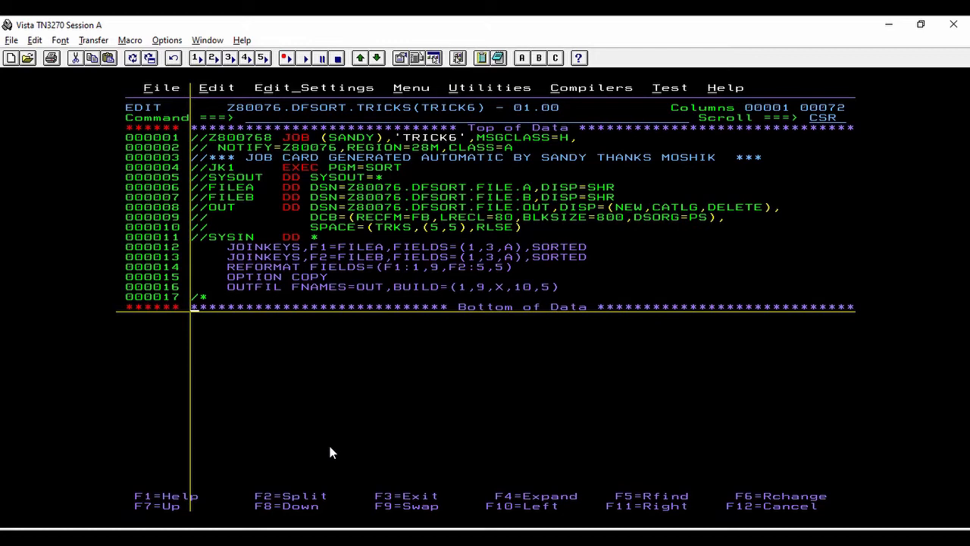
pyautogui.write('save')
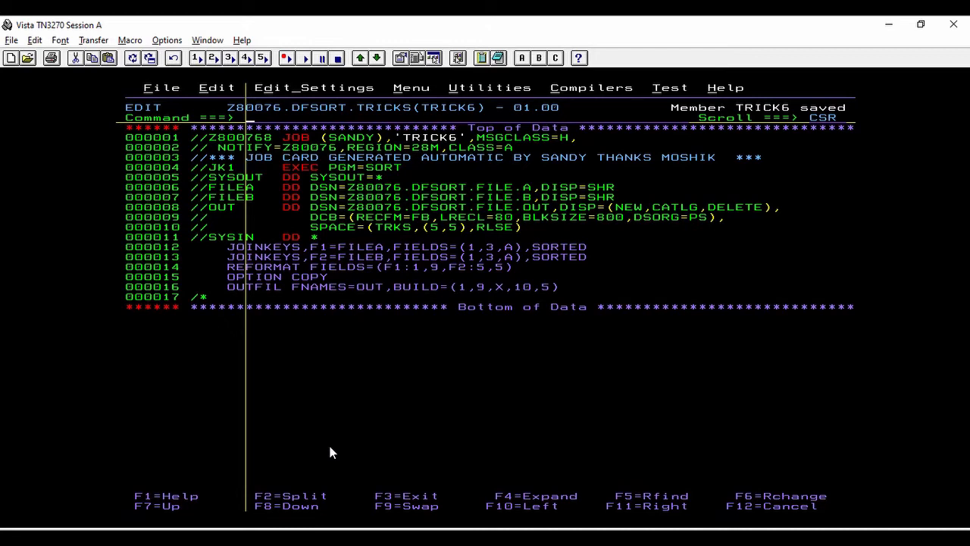
# Submit the TRICK6 job with the SUB command
pyautogui.write('sub')
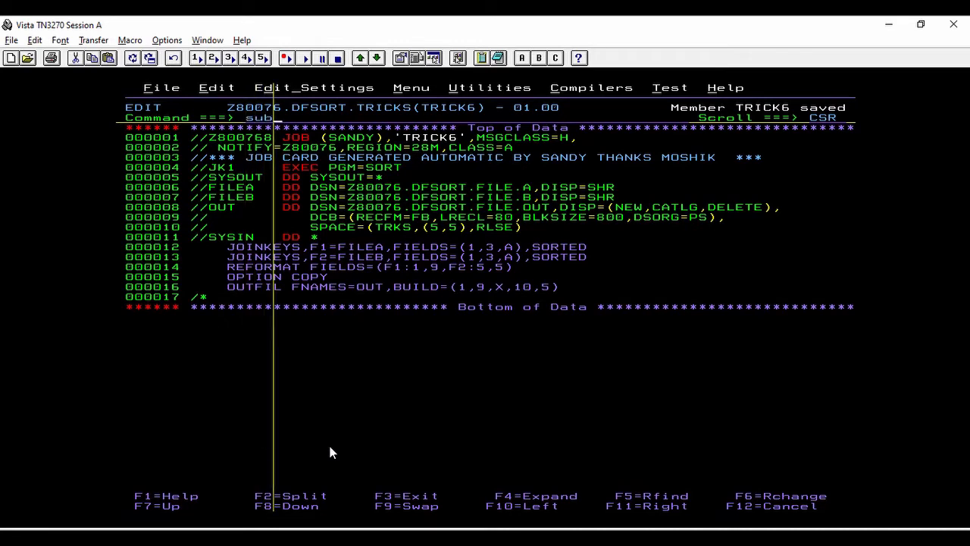
pyautogui.press('Enter')
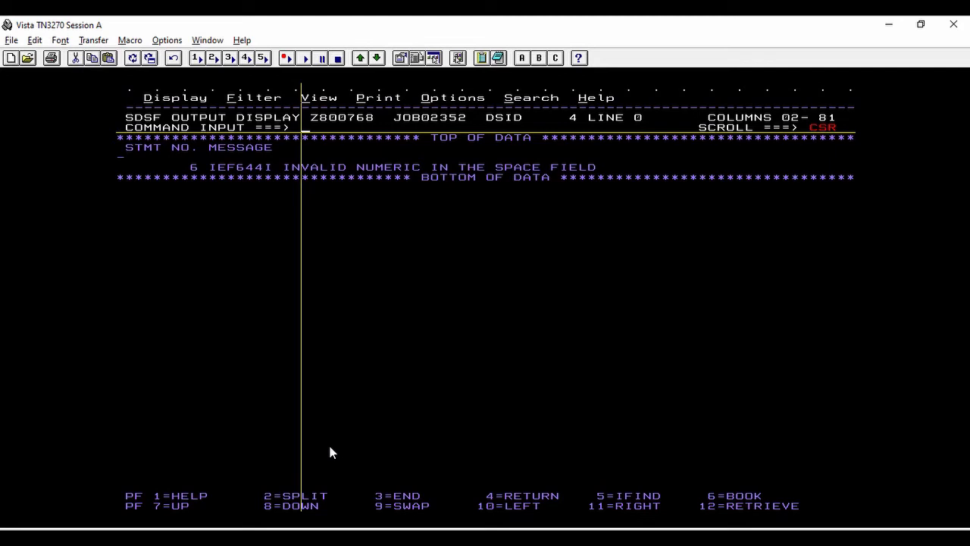
pyautogui.moveTo(562, 340)
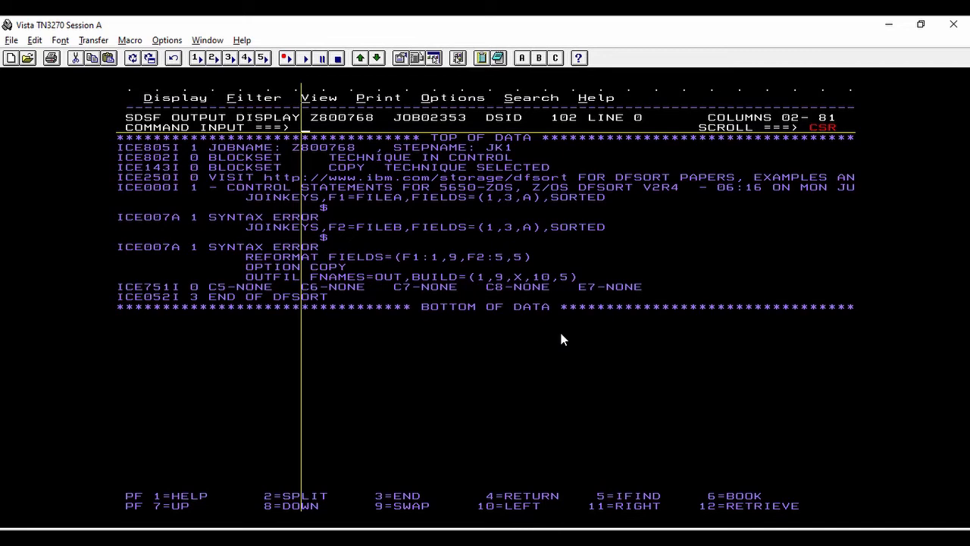
pyautogui.moveTo(373, 251)
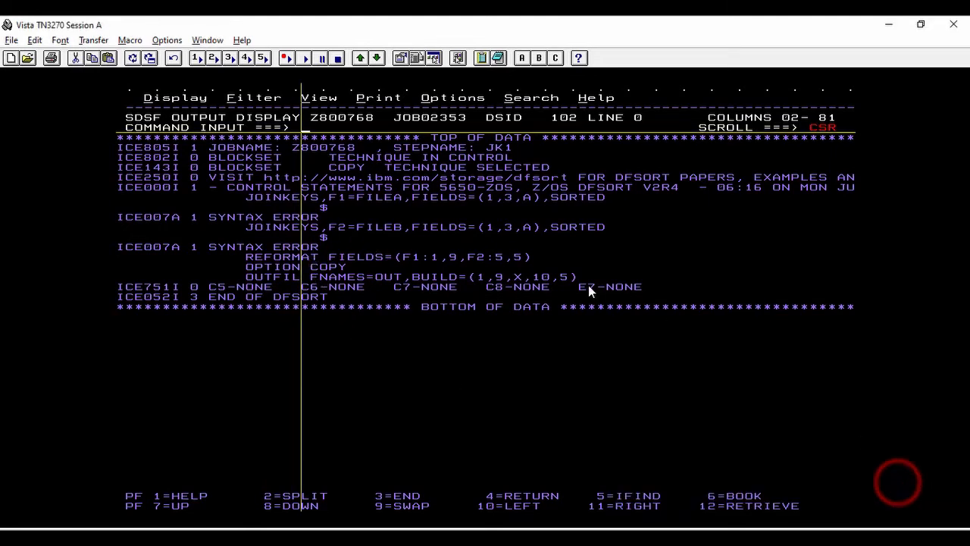
pyautogui.moveTo(307, 221)
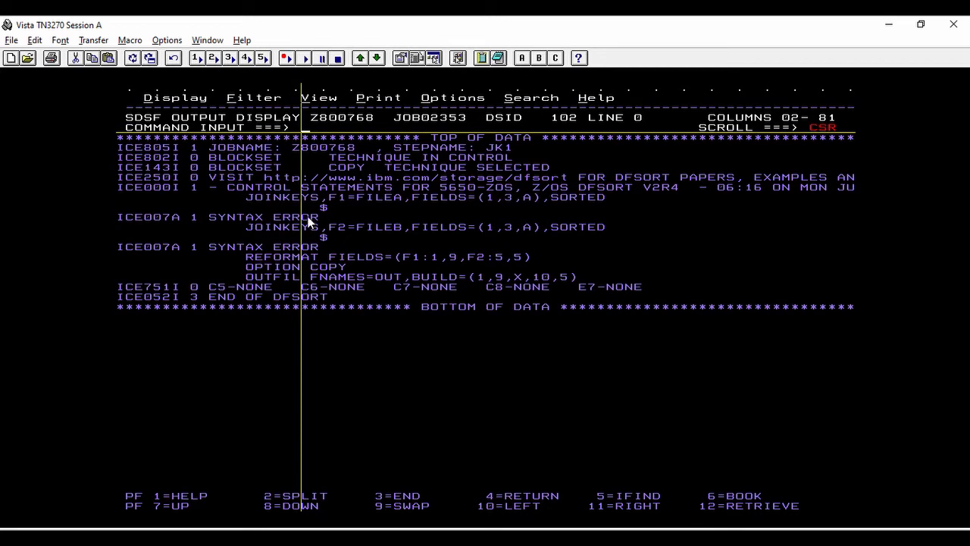
pyautogui.moveTo(325, 213)
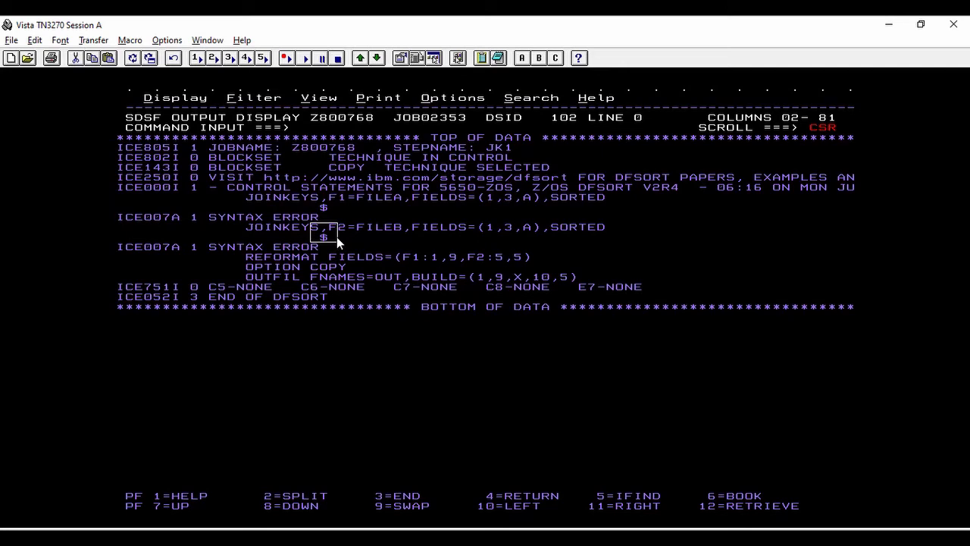
pyautogui.moveTo(352, 169)
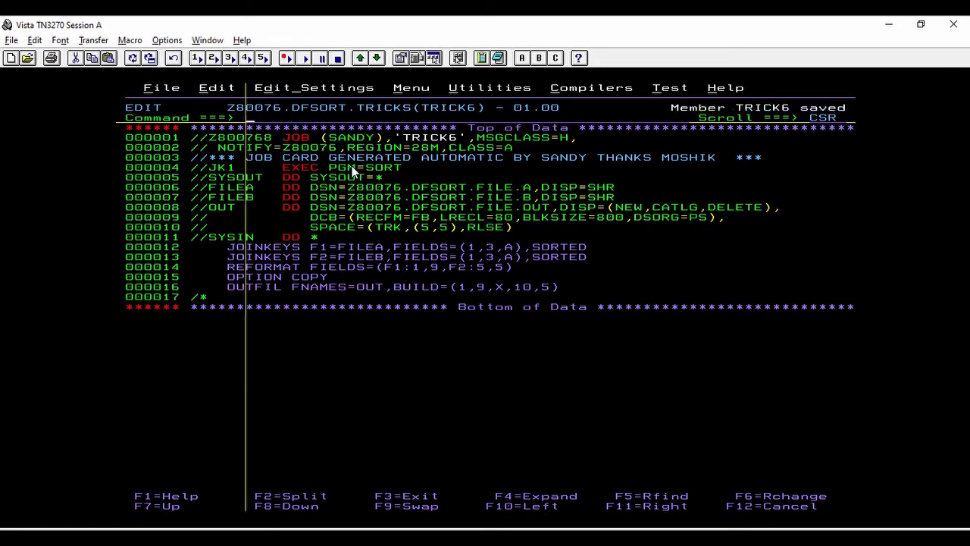
# Resubmit the TRICK6 job with the SUB command
pyautogui.write('sub')
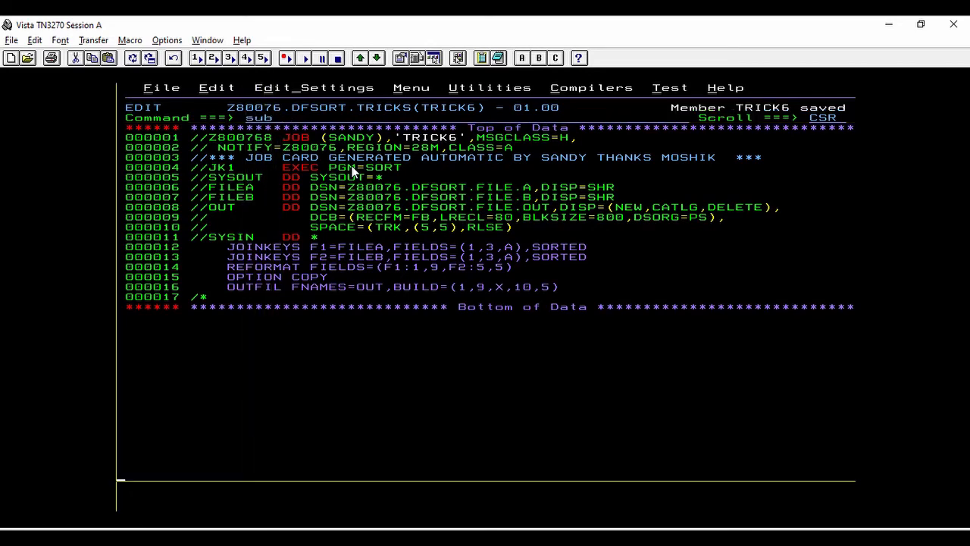
pyautogui.write('V')
pyautogui.press('Enter')
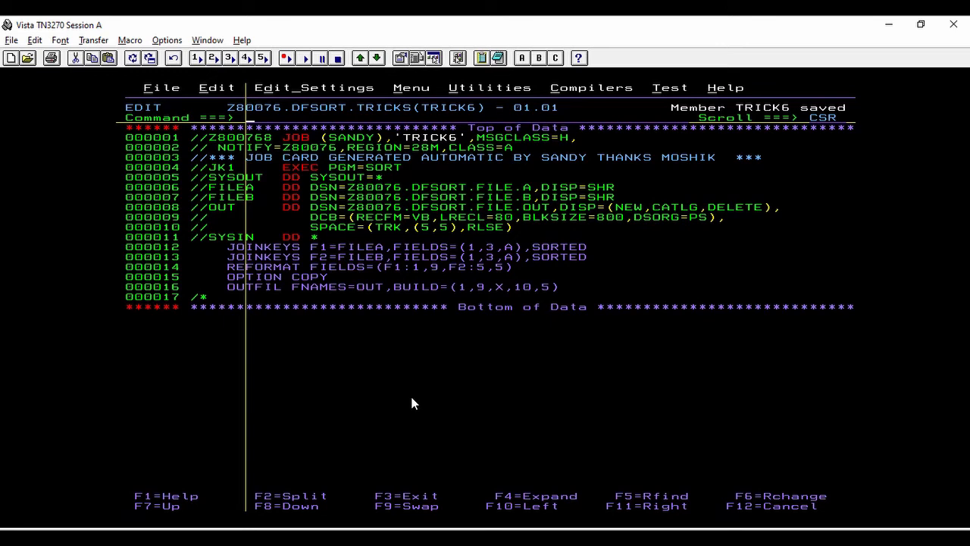
pyautogui.moveTo(438, 217)
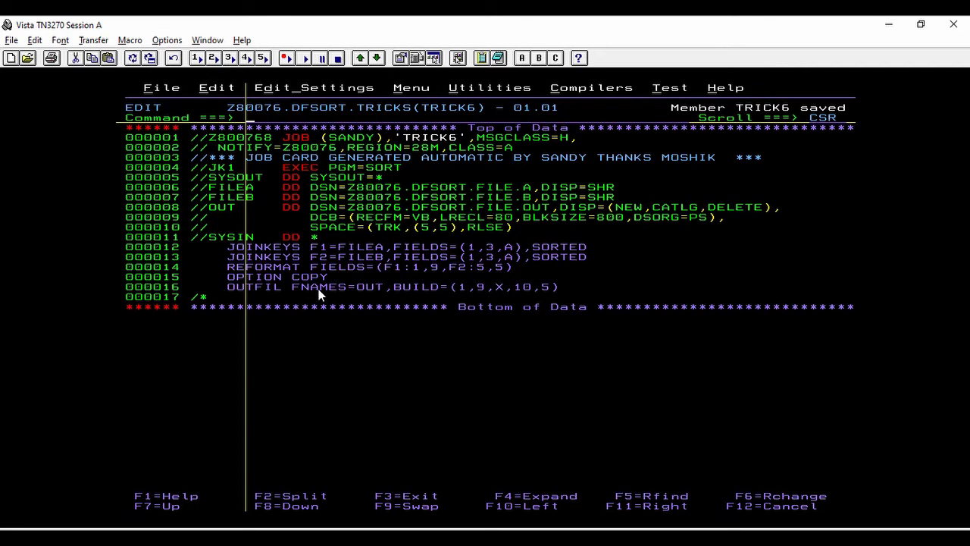
pyautogui.moveTo(534, 295)
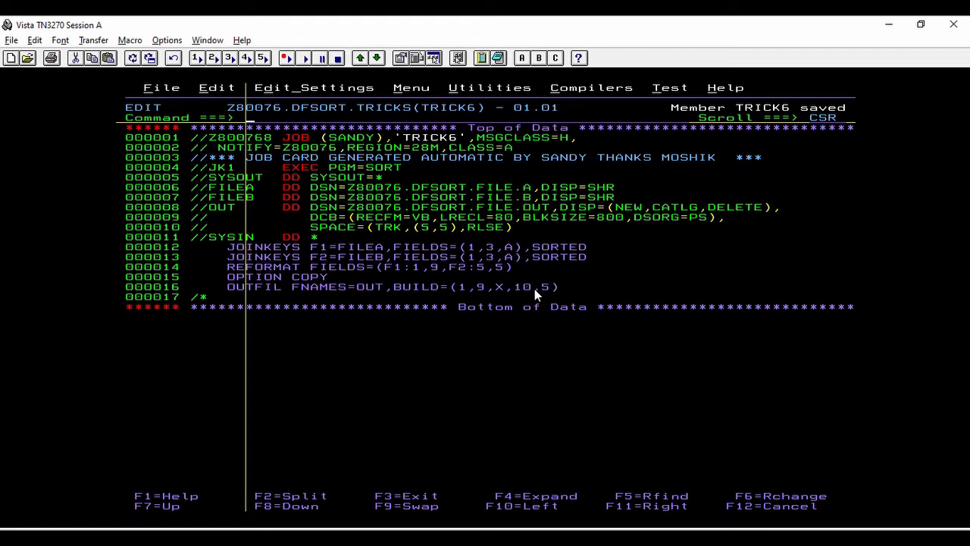
pyautogui.moveTo(453, 217)
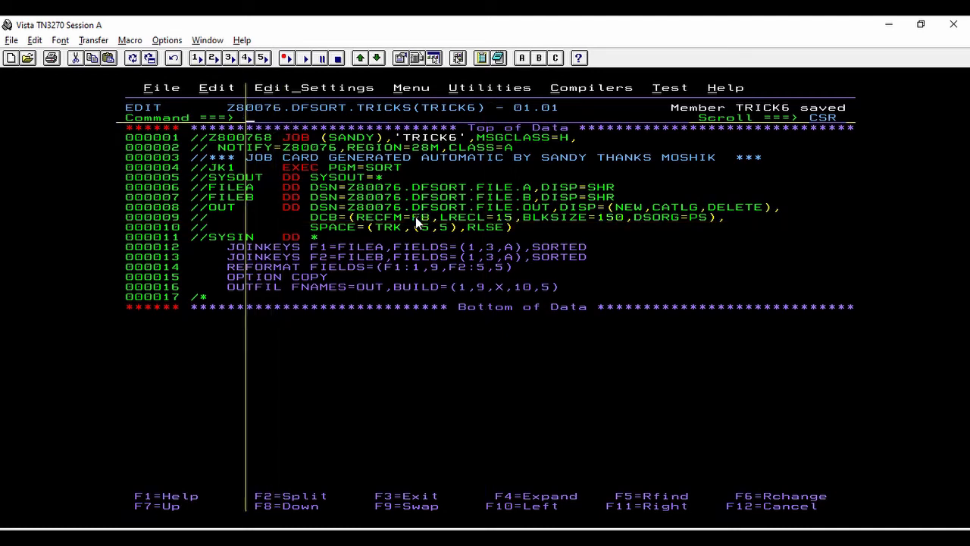
# Resubmit TRICK6 with SUB after setting OUT to RECFM=FB, LRECL=15, BLKSIZE=150
pyautogui.write('sub')
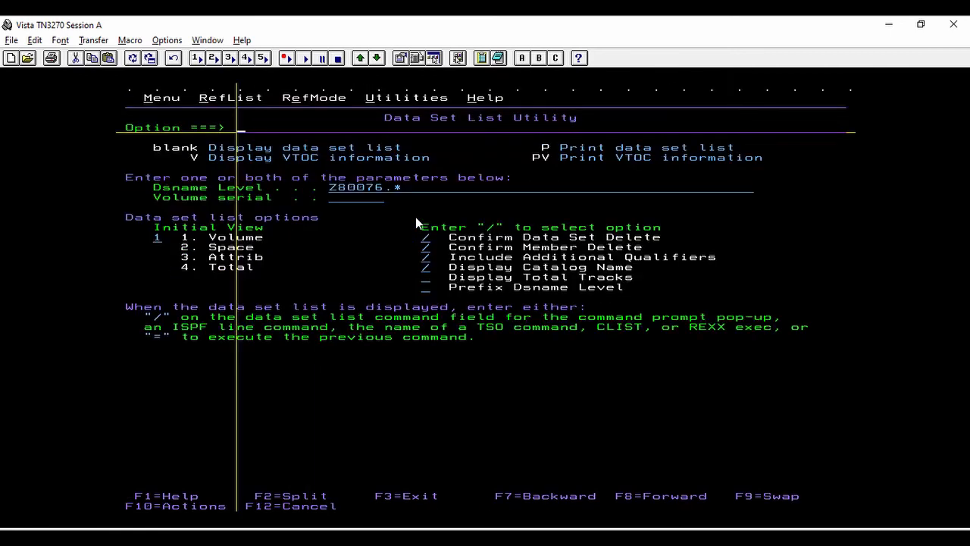
# List Z80076.* data sets and edit DFSORT.FILE.OUT to view records 001, 003, 004
pyautogui.press('Enter')
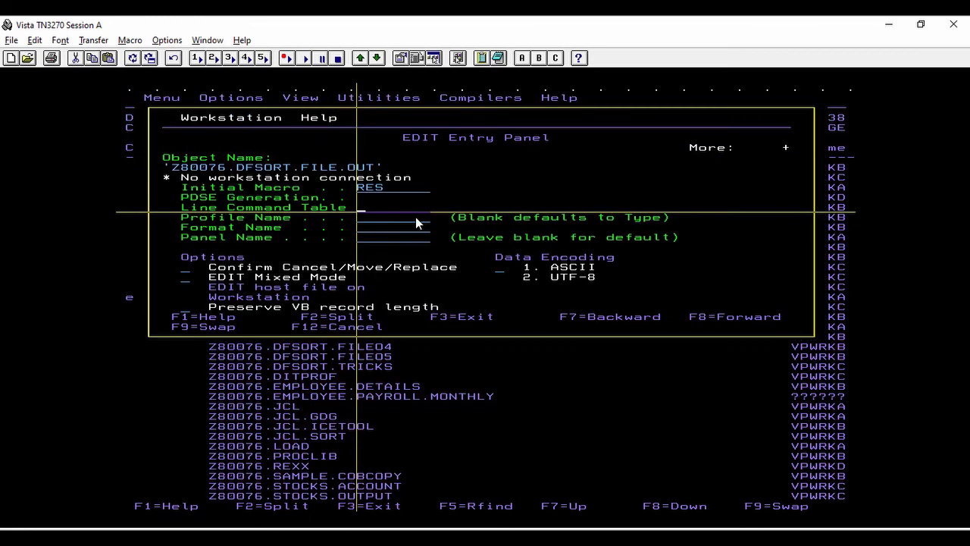
pyautogui.press('Enter')
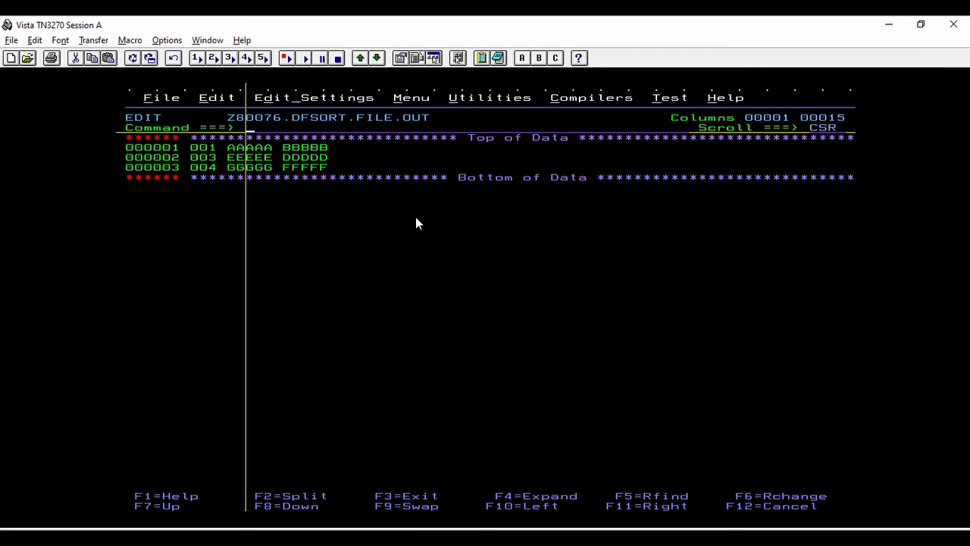
pyautogui.moveTo(190, 156)
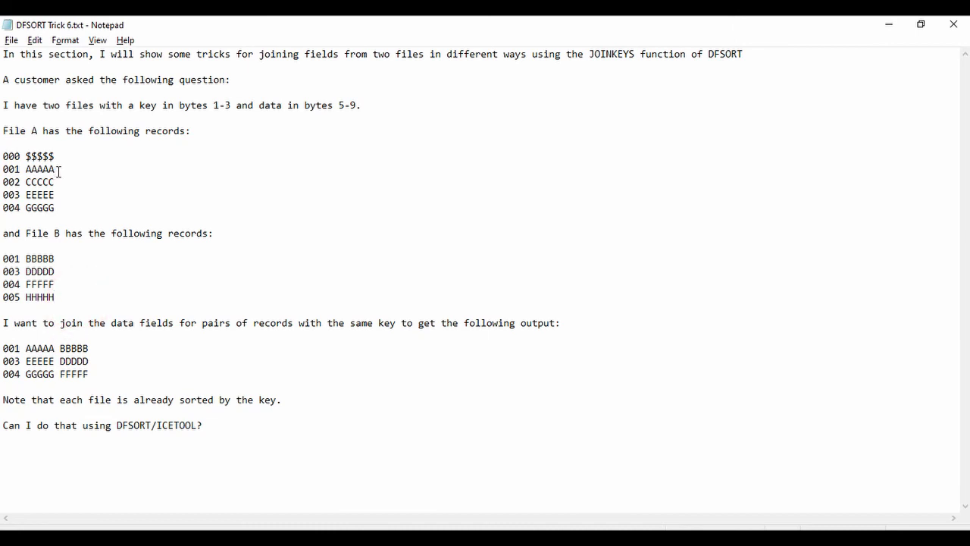
pyautogui.click(52, 169)
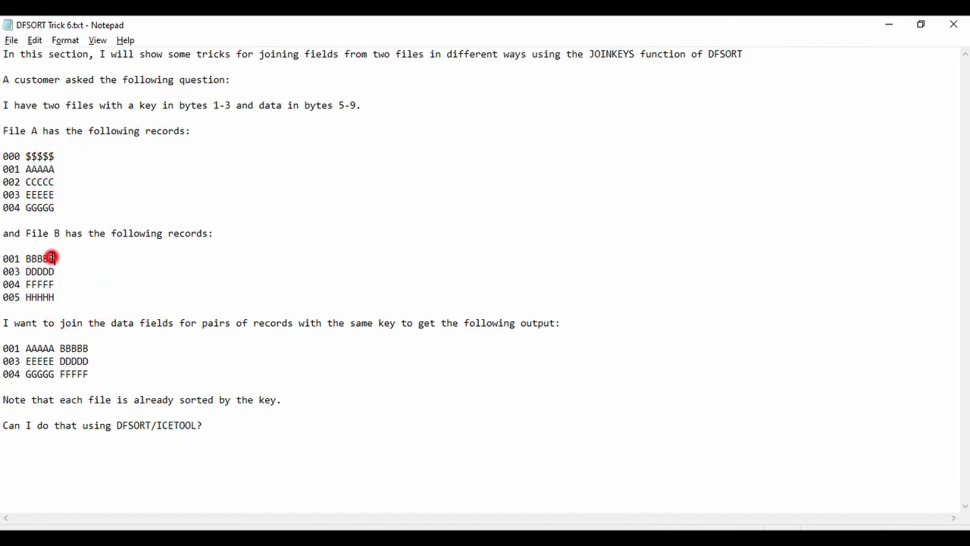
pyautogui.doubleClick(39, 259)
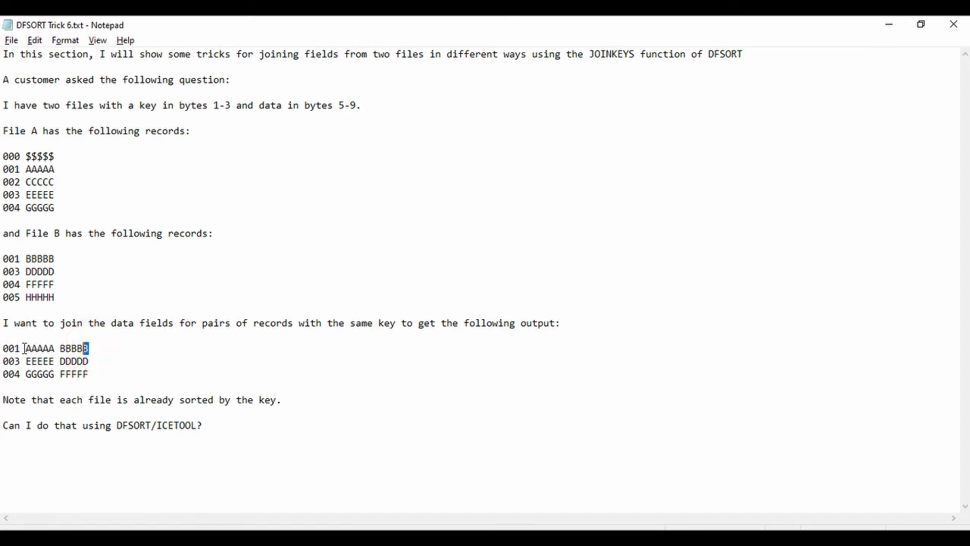
pyautogui.doubleClick(39, 347)
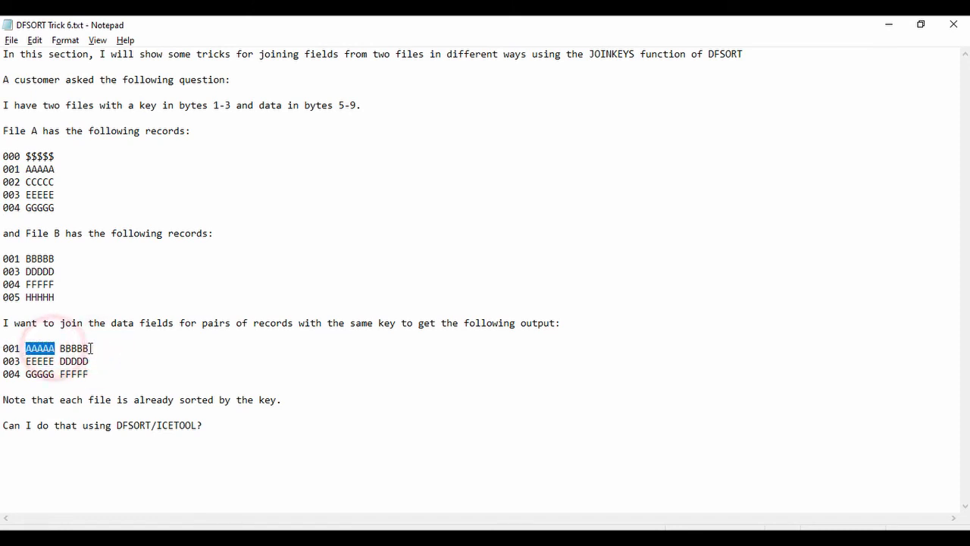
pyautogui.click(105, 372)
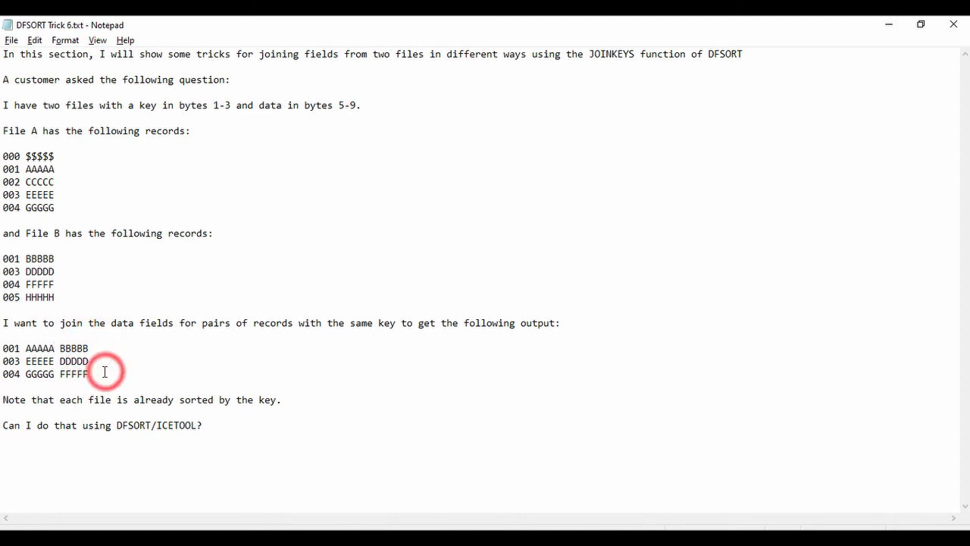
pyautogui.click(89, 373)
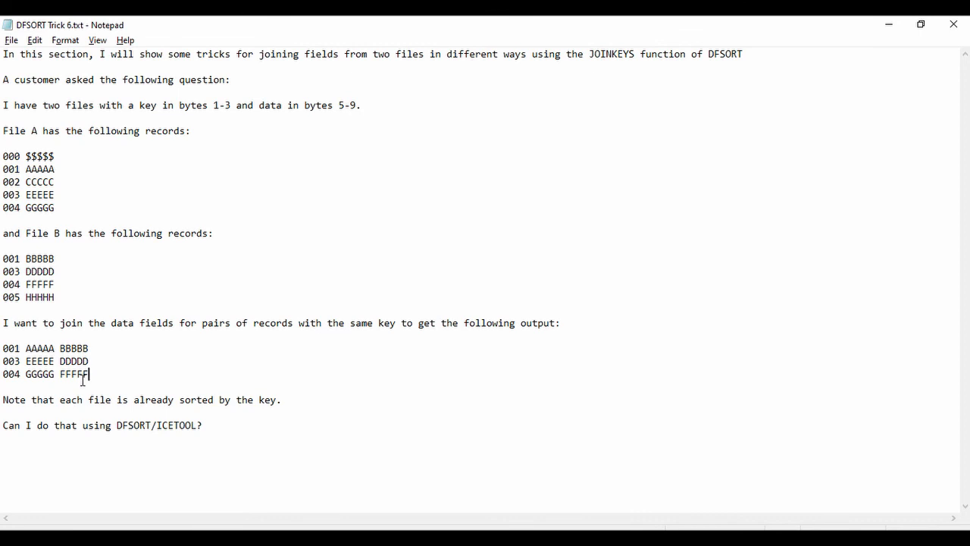
pyautogui.moveTo(82, 381)
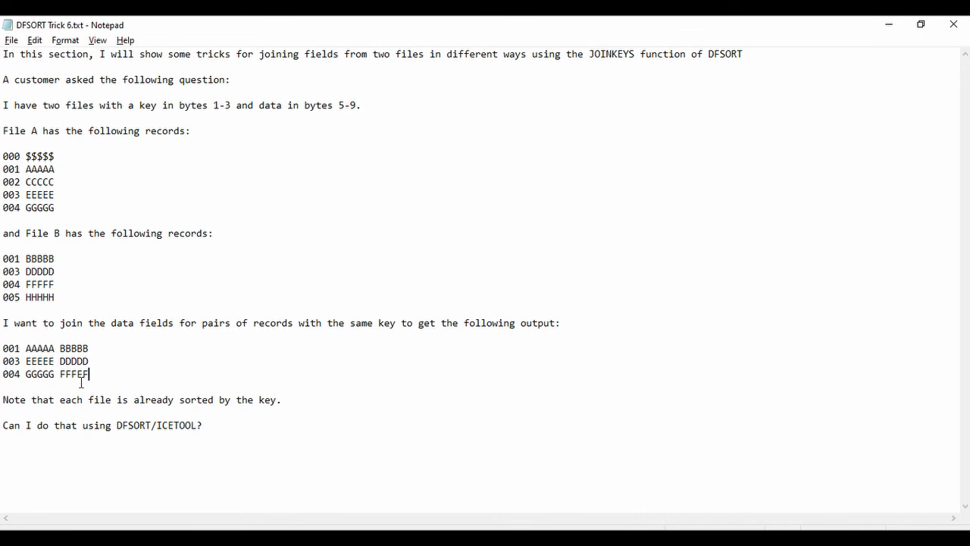